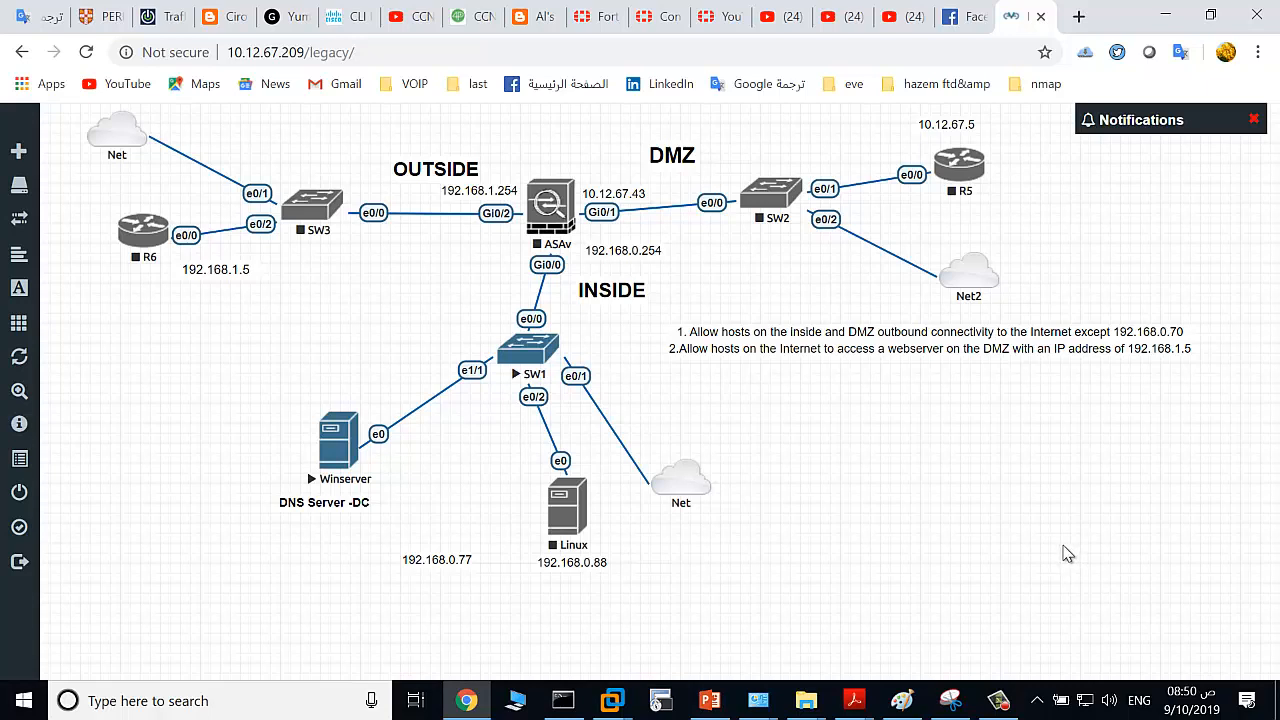
mouse_move(852, 582)
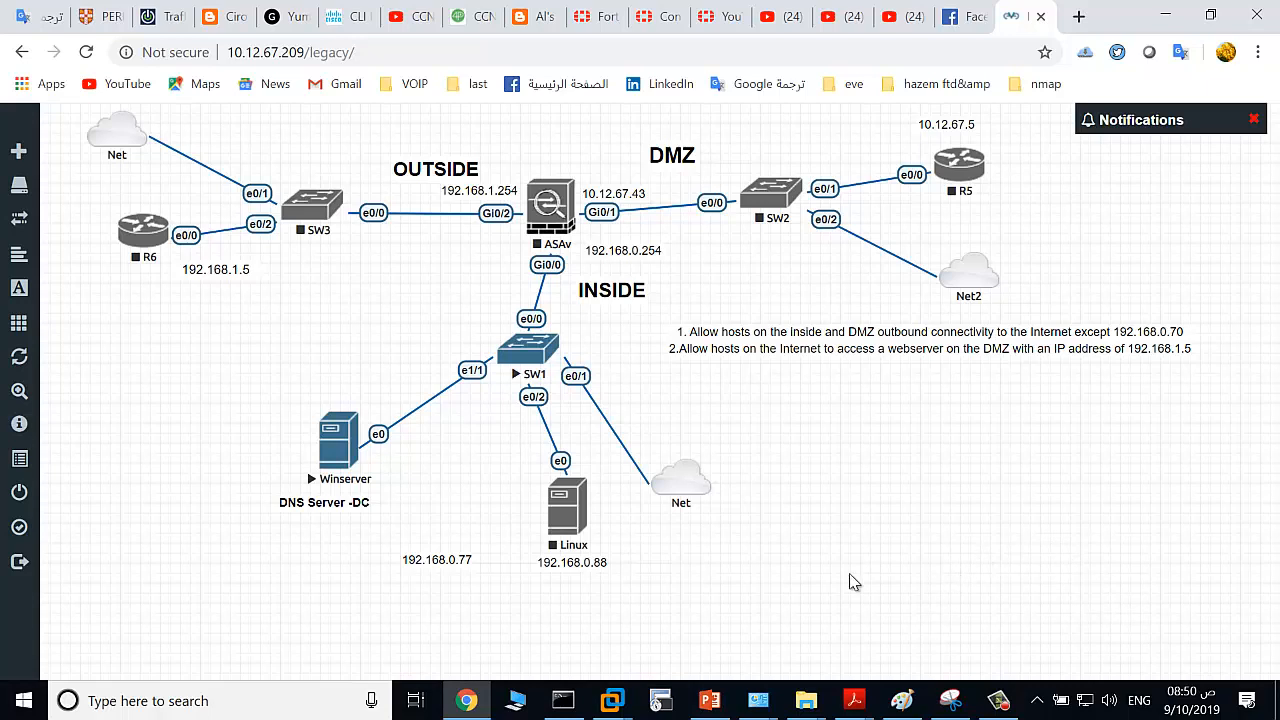
mouse_move(403, 521)
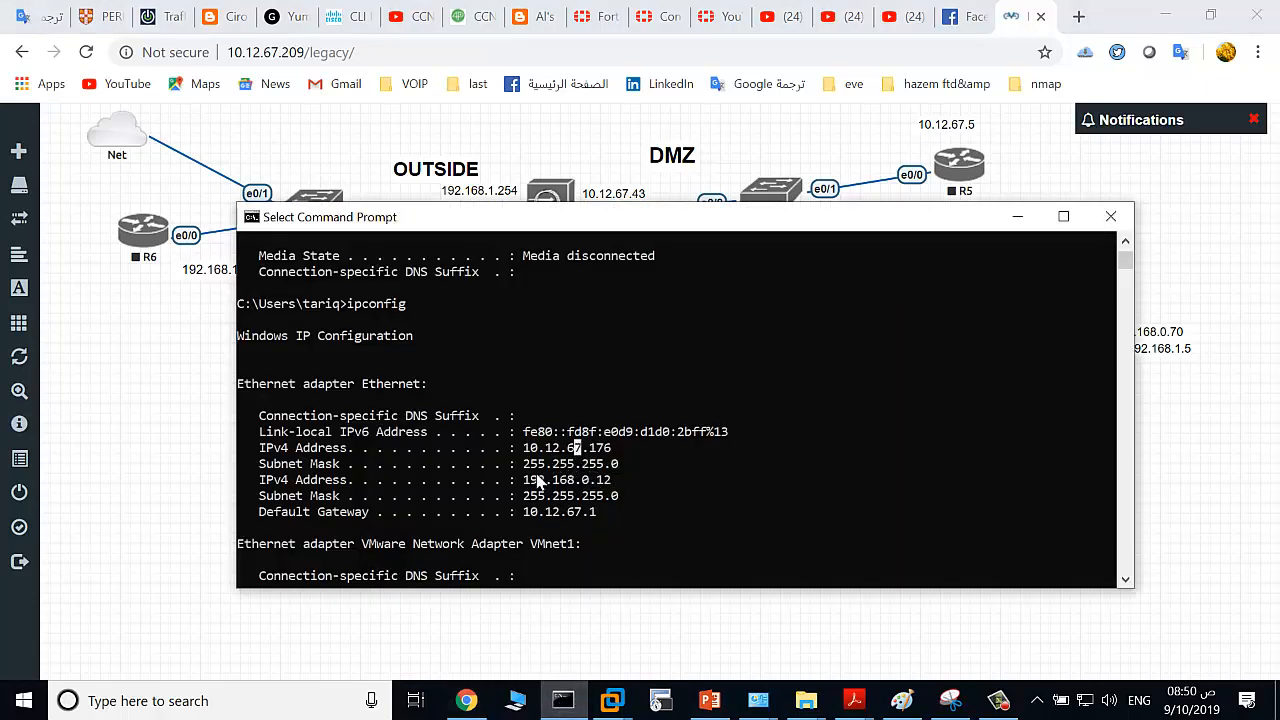
Select the PC's 192.168.0.12 IPv4 address in the ipconfig output
double_click(567, 480)
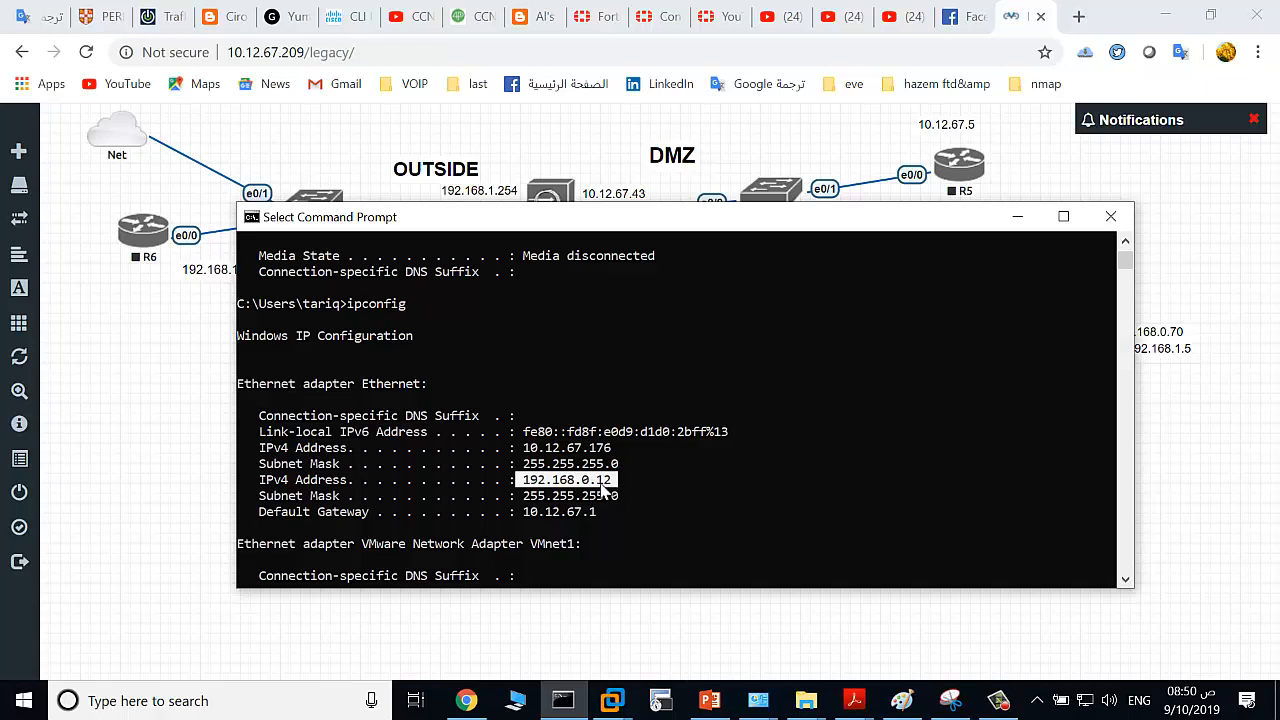
mouse_move(980, 255)
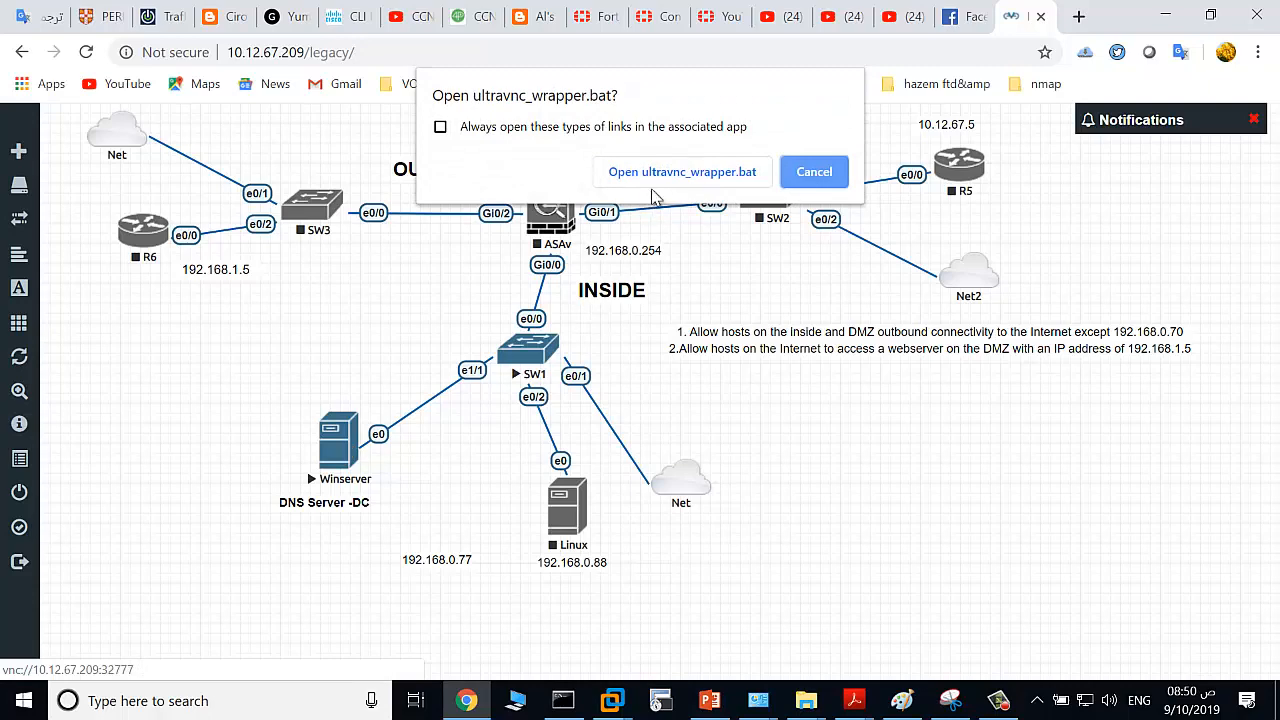
Ping 192.168.0.12 from the Winserver command prompt, then browse the PC's D: drive
left_click(681, 171)
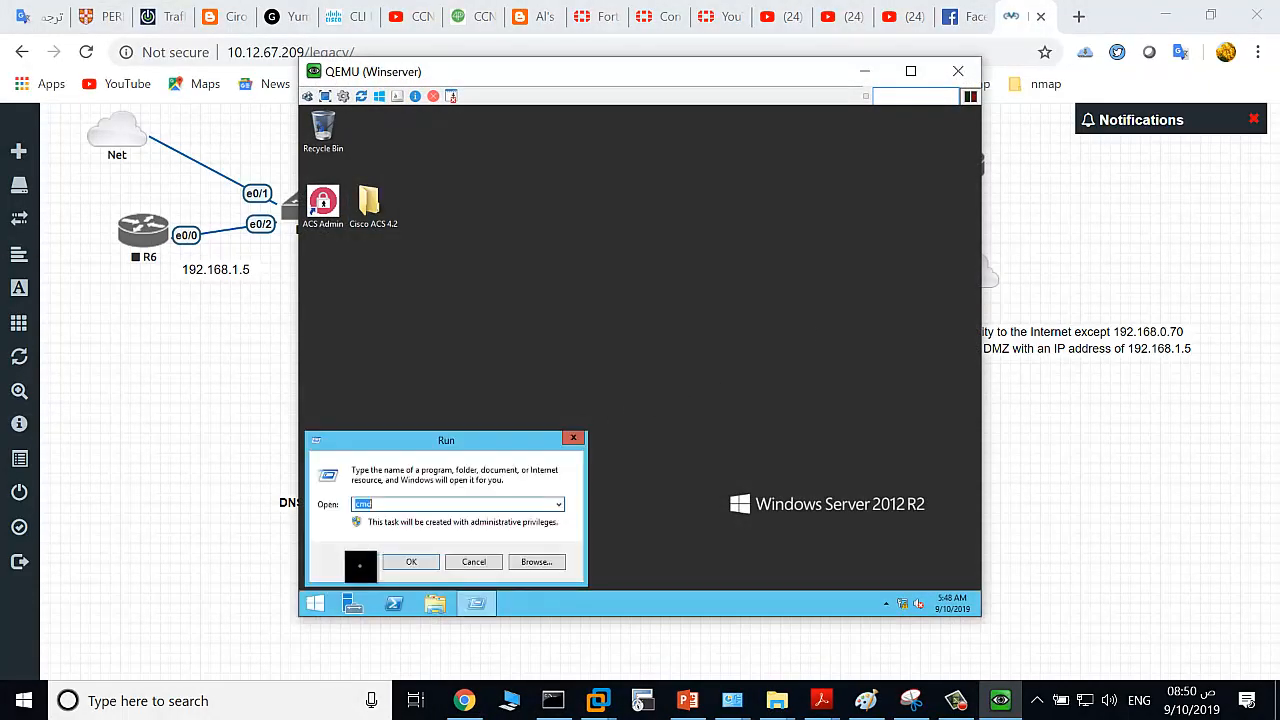
left_click(410, 561)
type("ipconfig")
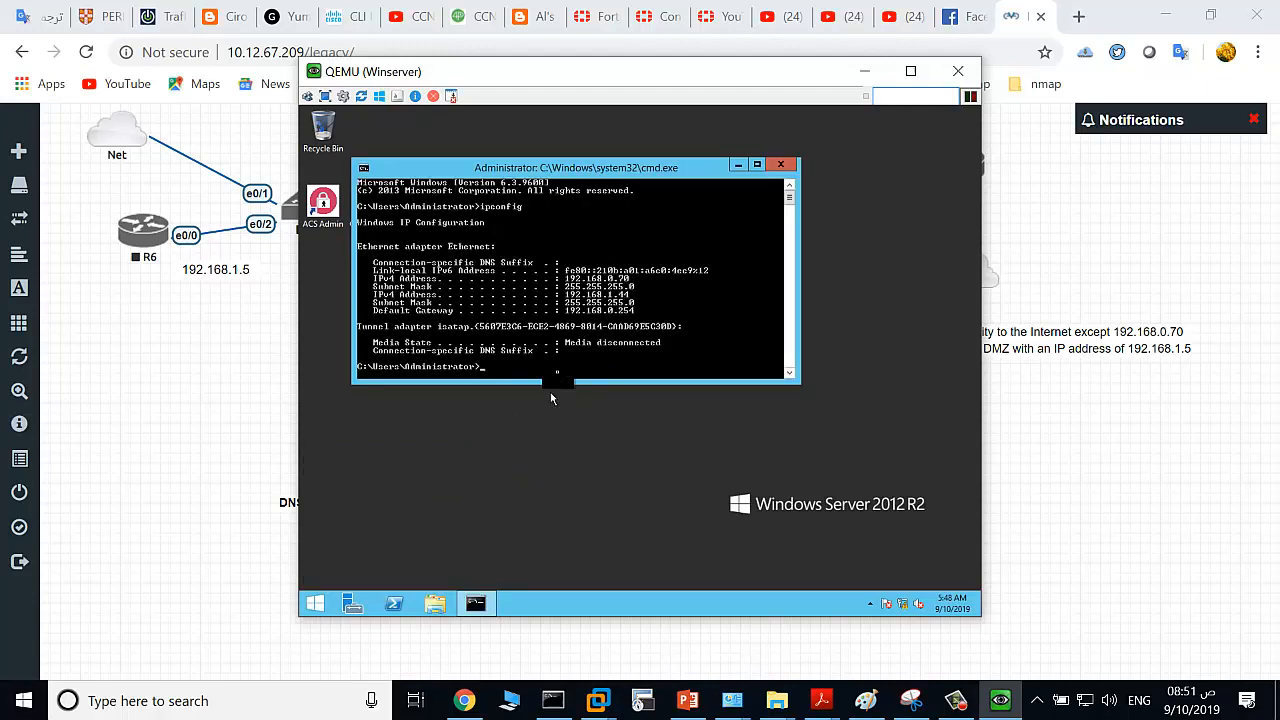
type("ping")
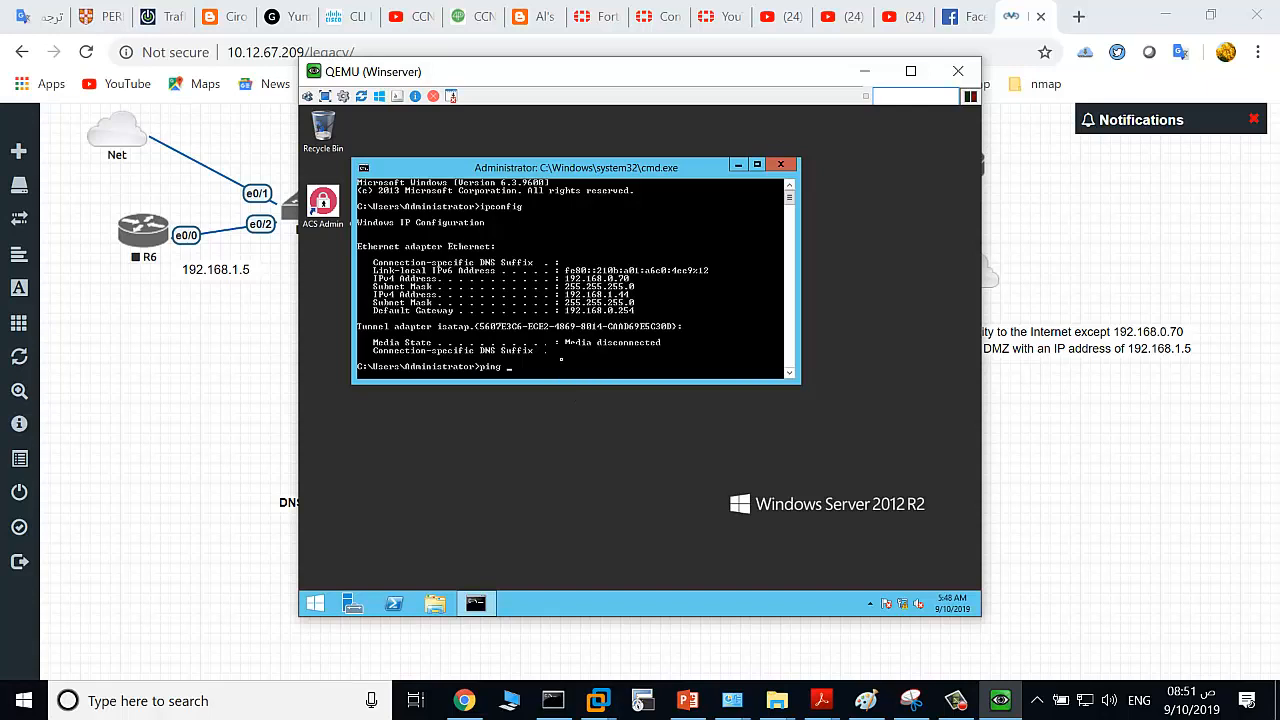
type("92.168.1")
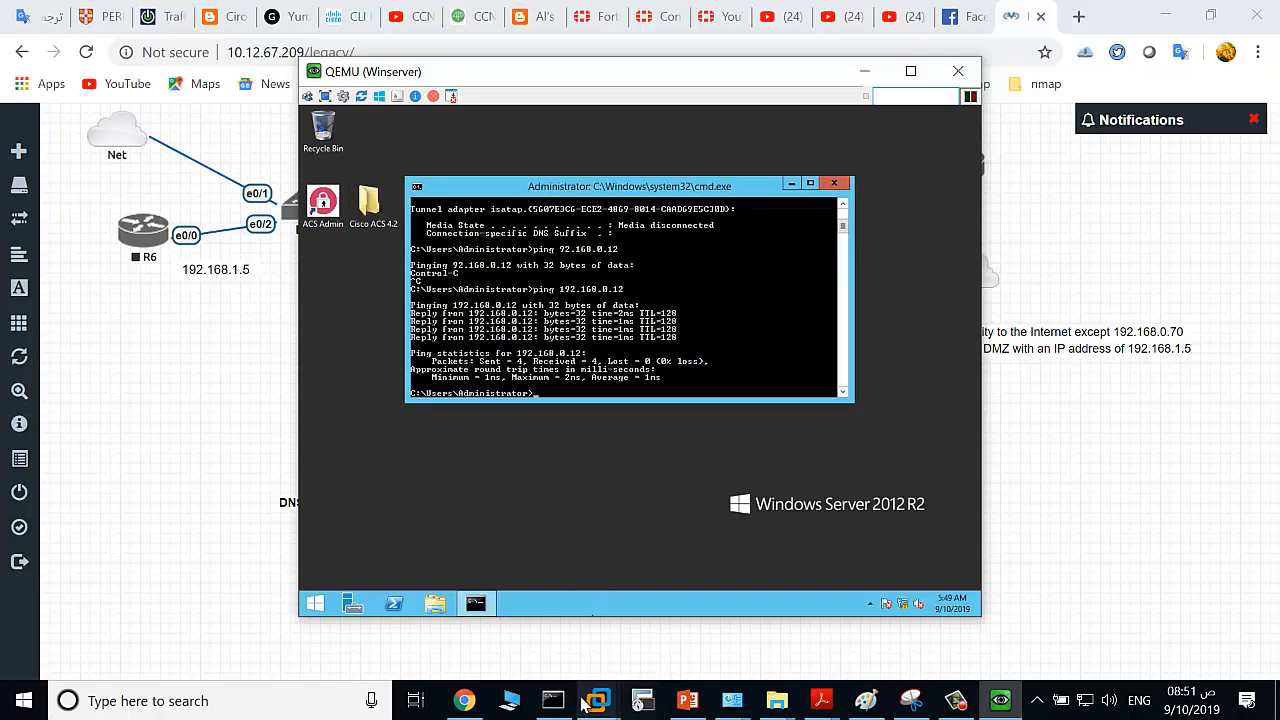
left_click(552, 700)
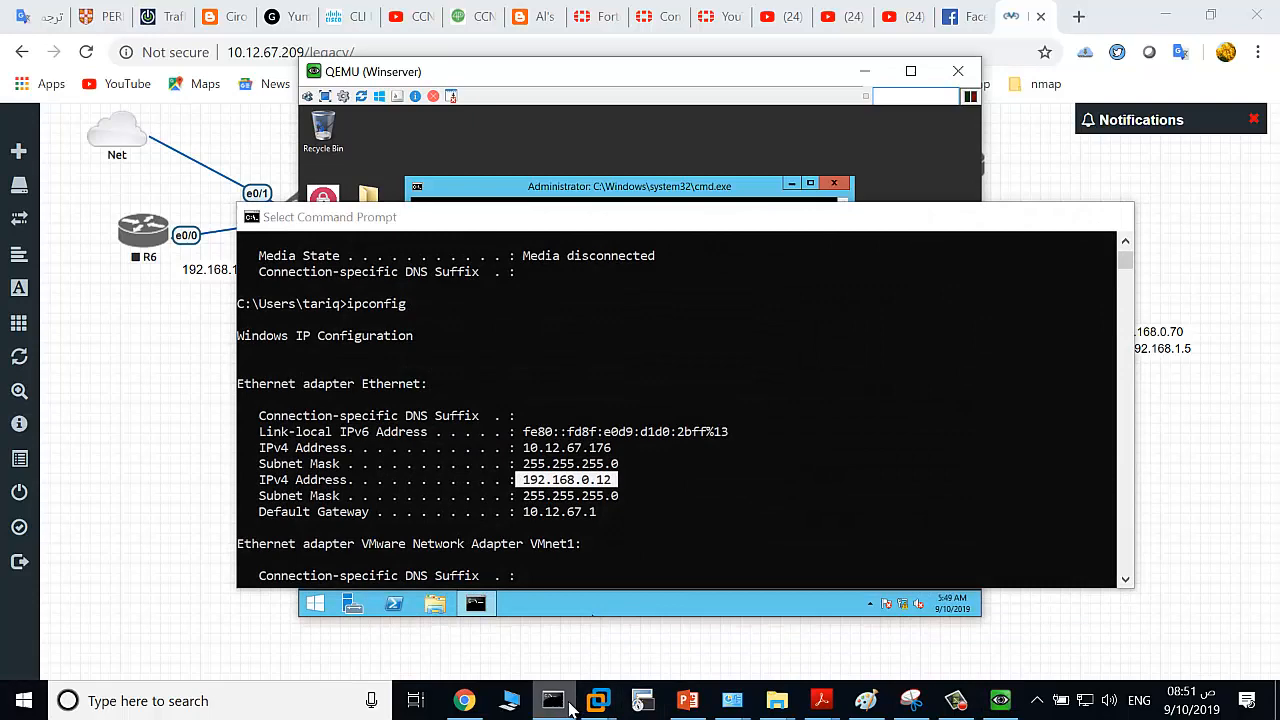
left_click(776, 700)
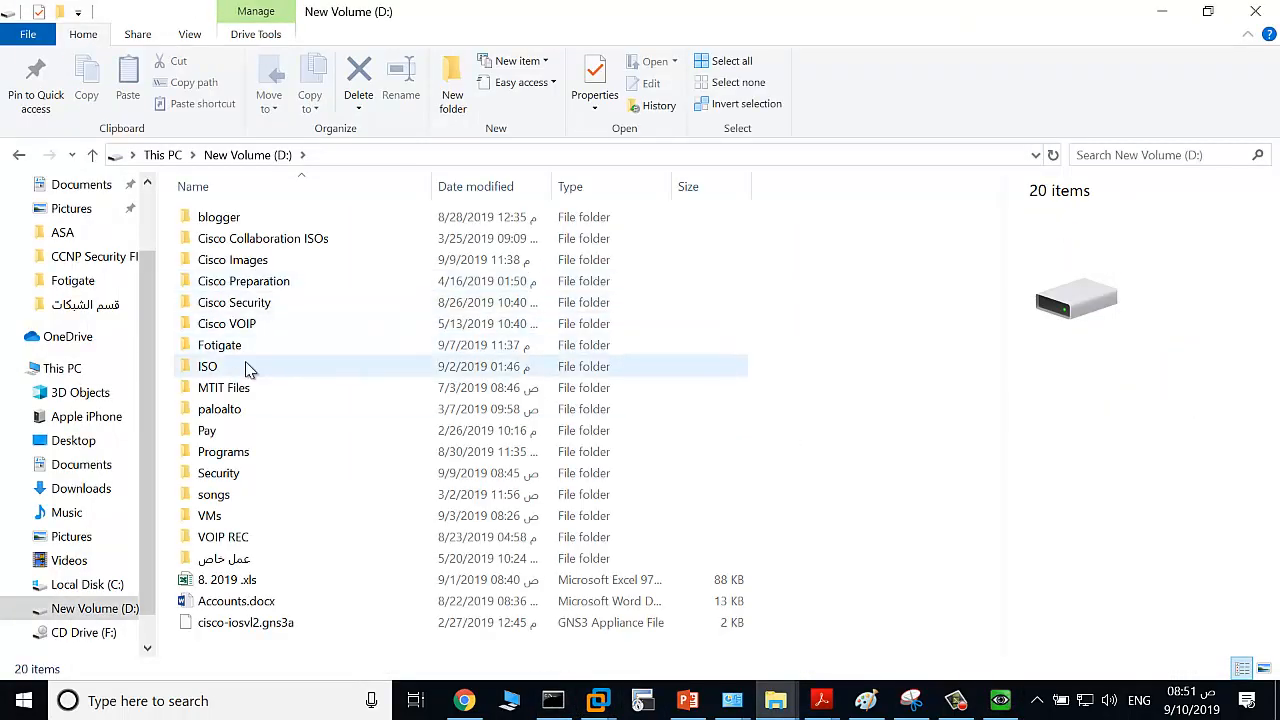
Select the ISO folder on New Volume (D:) and bring up its context menu
left_click(208, 366)
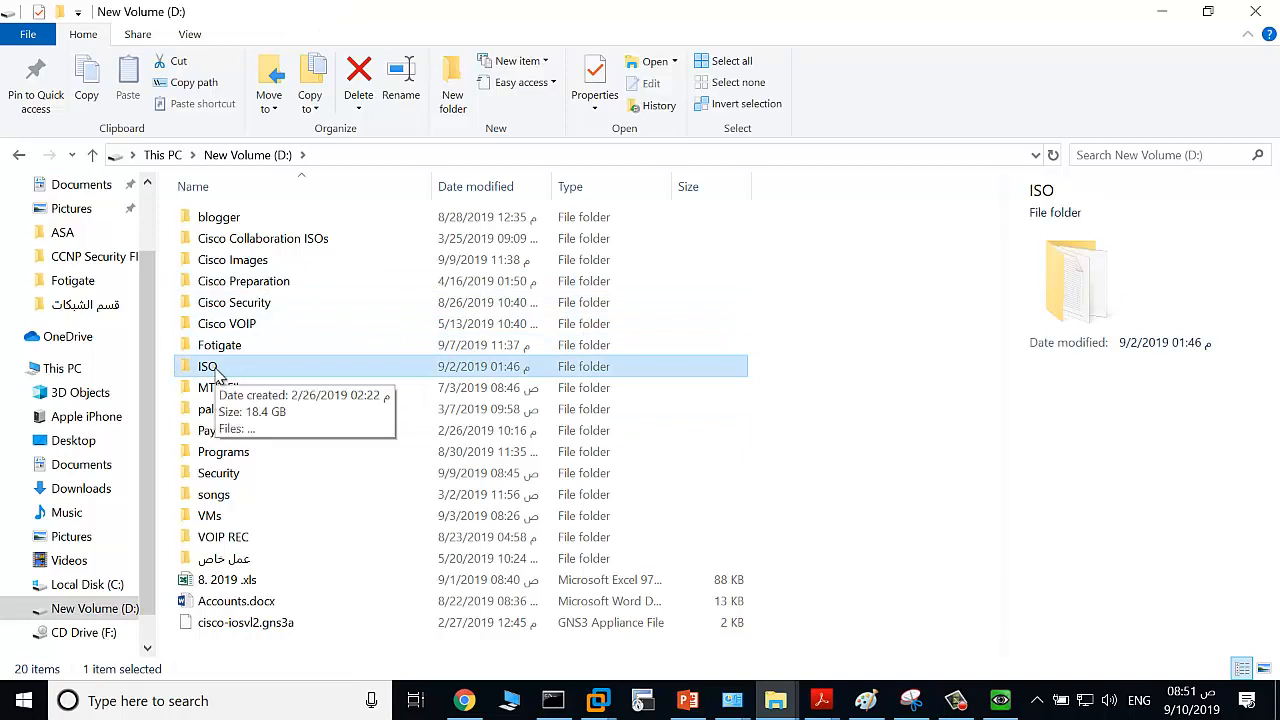
double_click(207, 366)
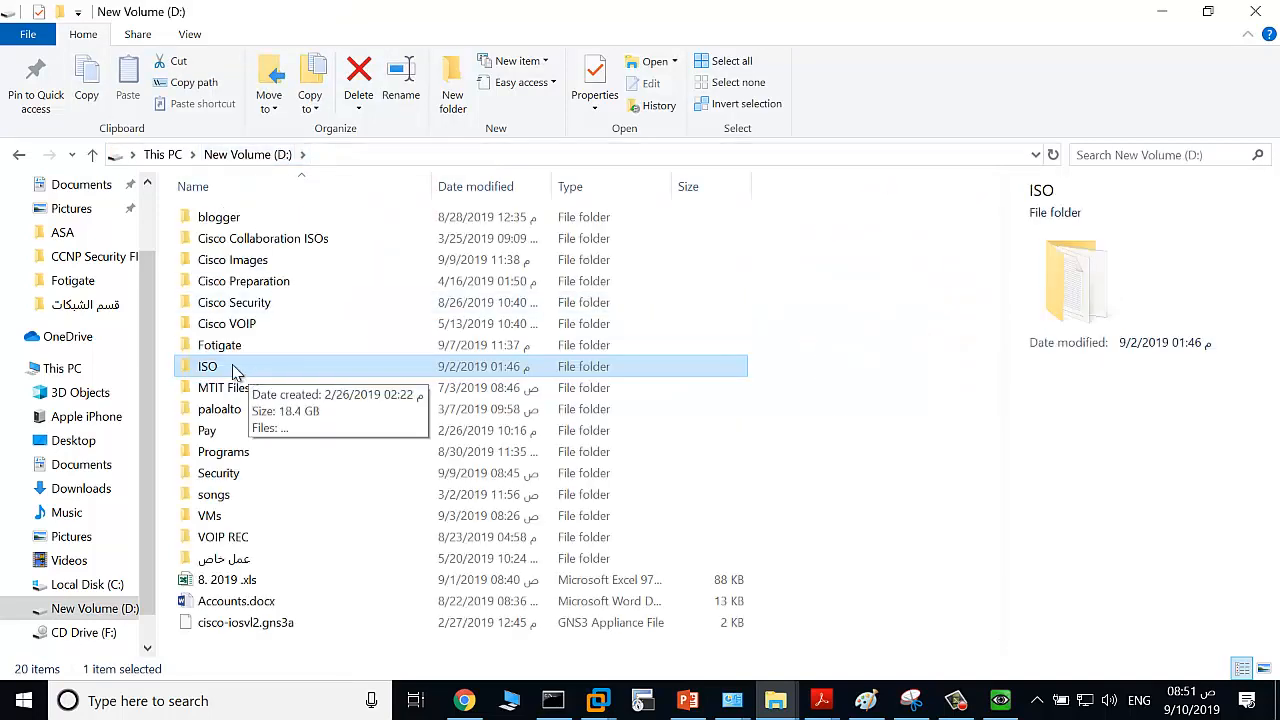
right_click(208, 366)
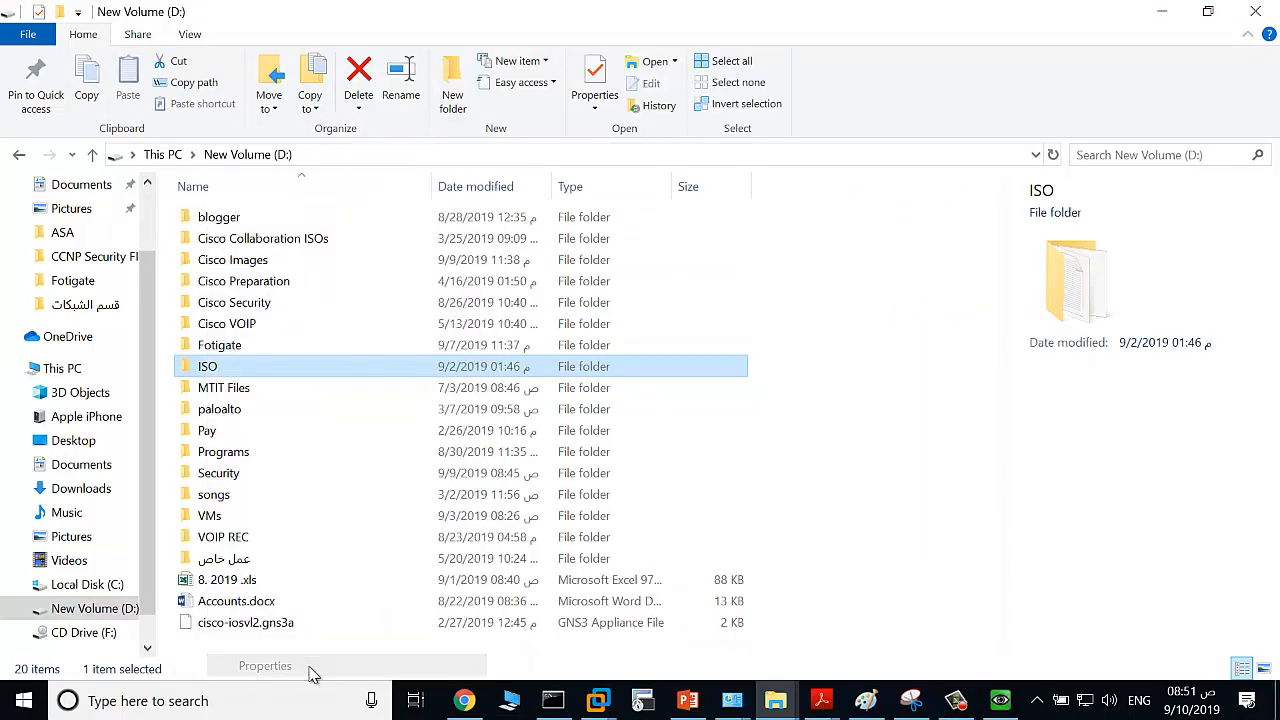
Add Everyone to the ISO folder's sharing list with Read/Write permission
left_click(264, 665)
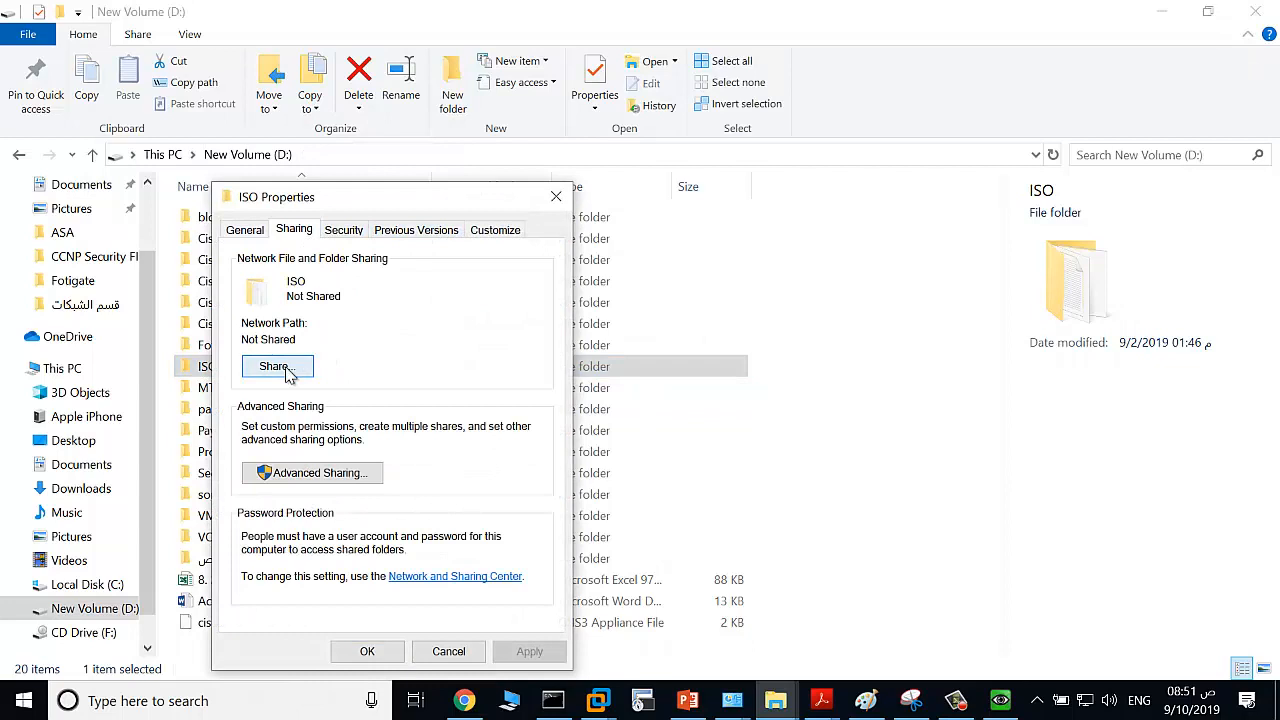
left_click(277, 366)
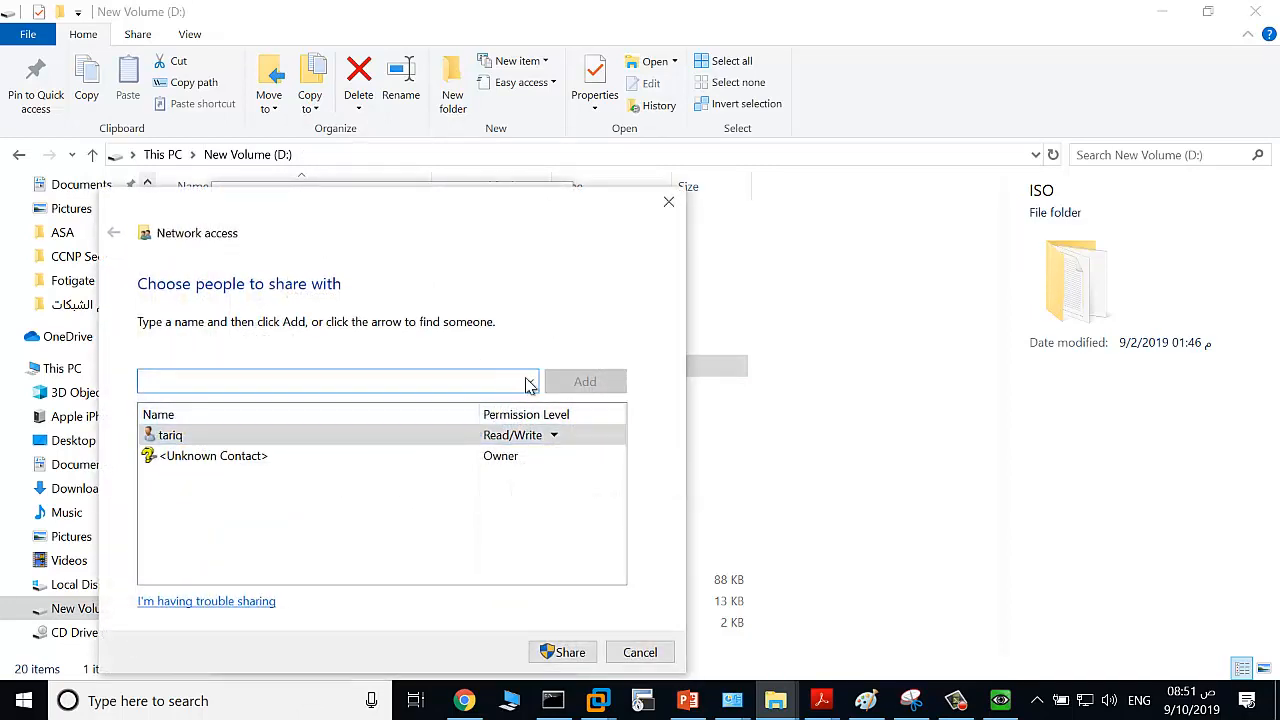
type("eve")
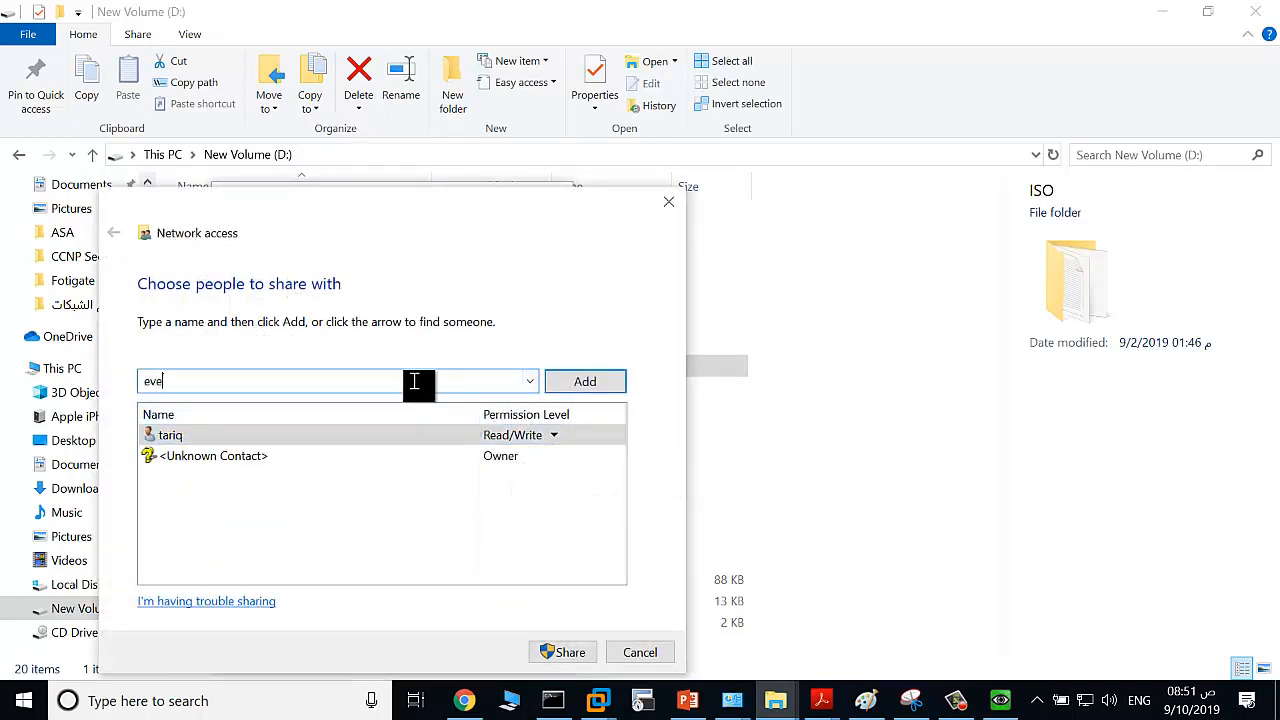
left_click(529, 381)
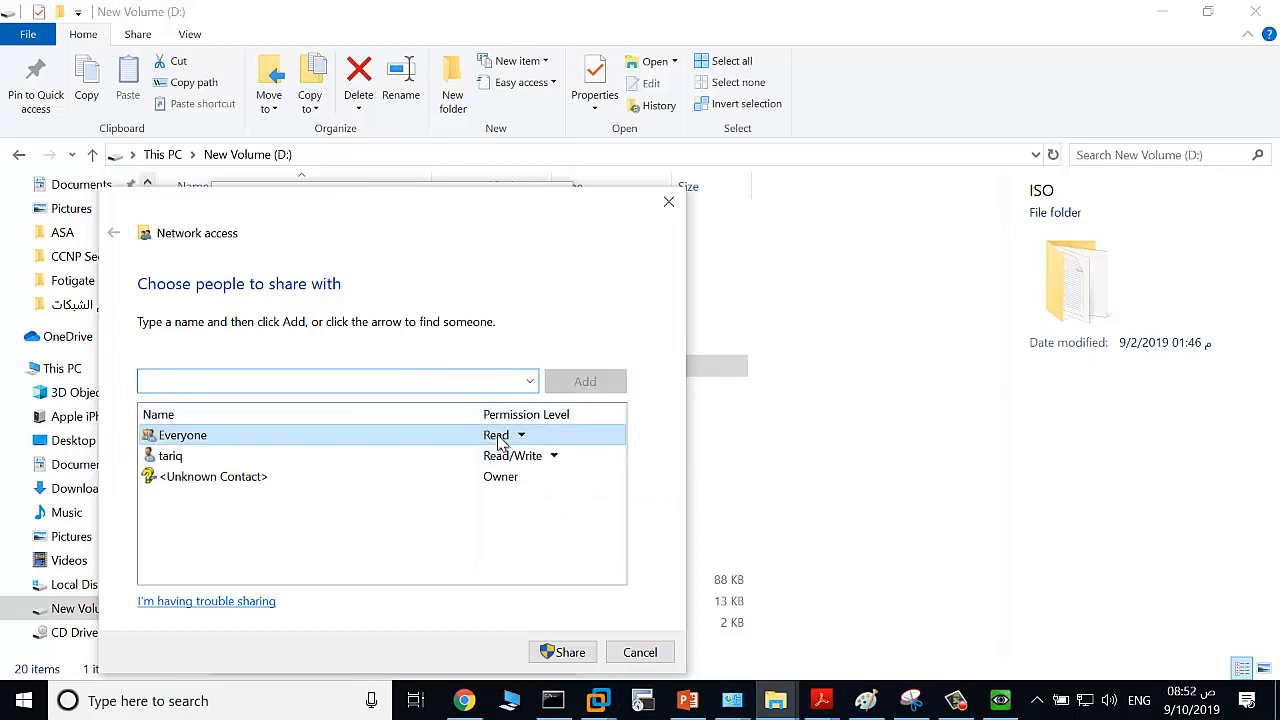
left_click(519, 435)
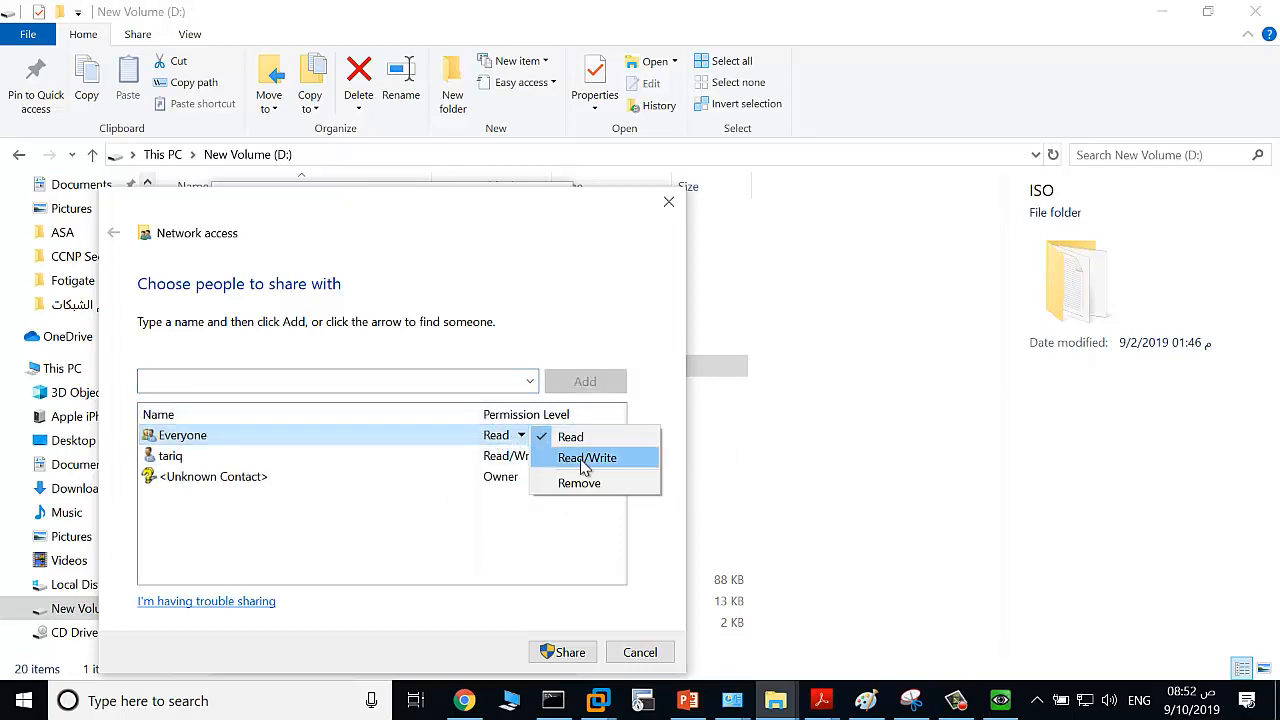
left_click(587, 457)
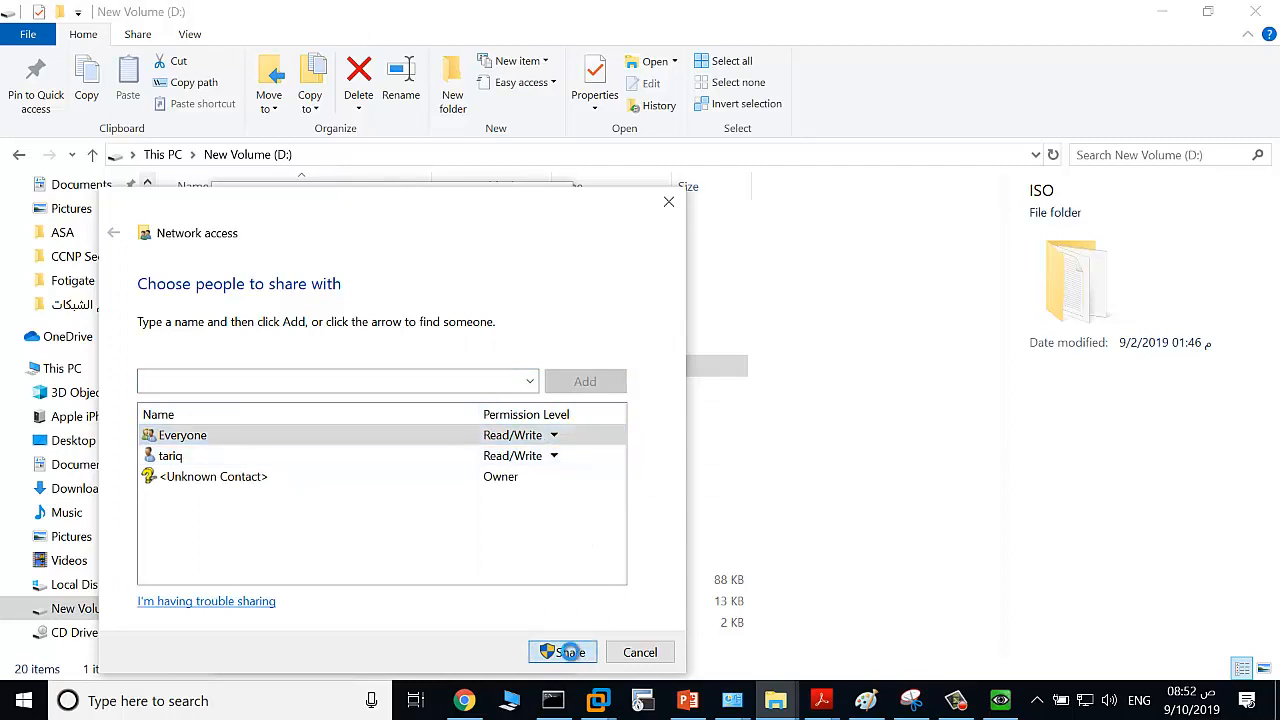
Share the folder, making the connected network private
left_click(562, 651)
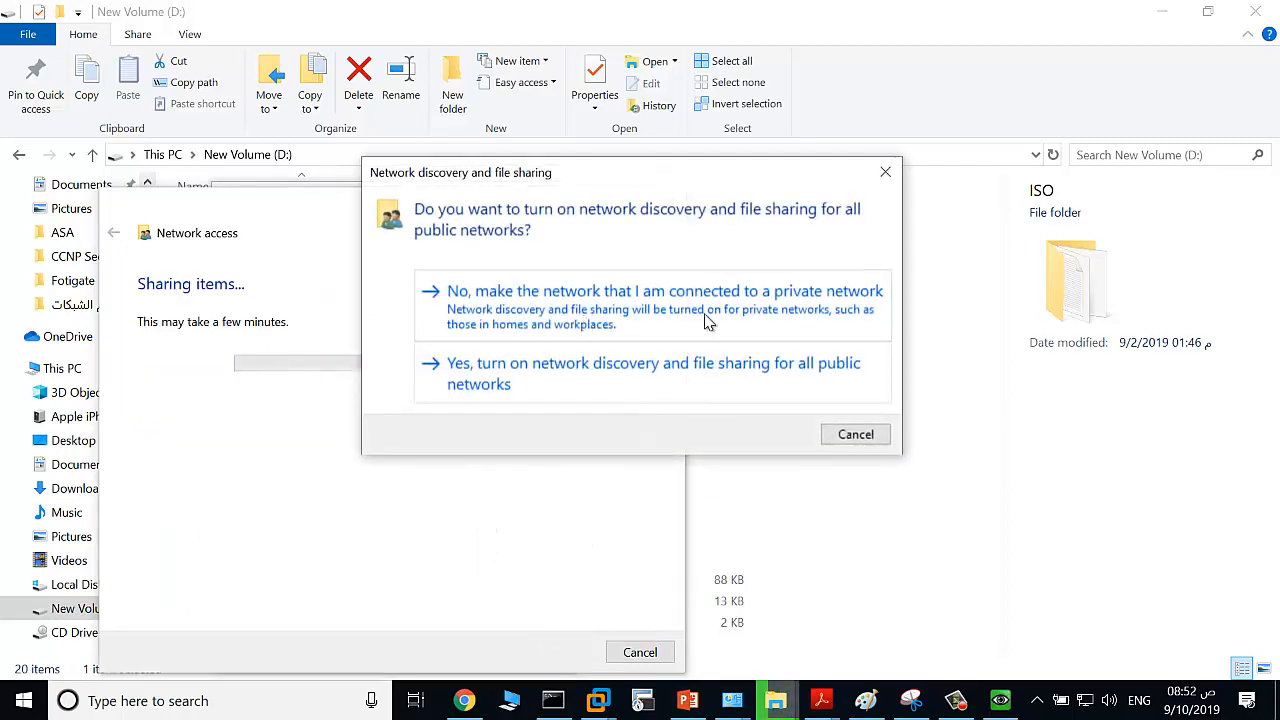
left_click(663, 291)
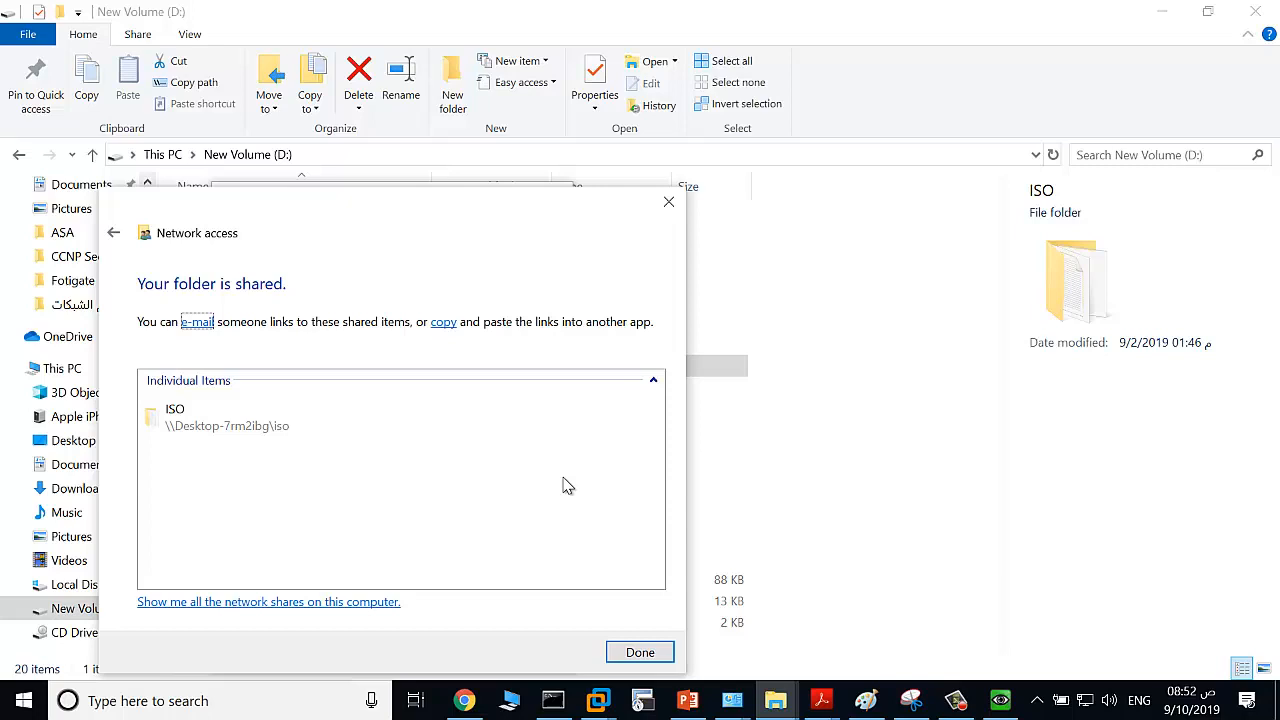
left_click(639, 652)
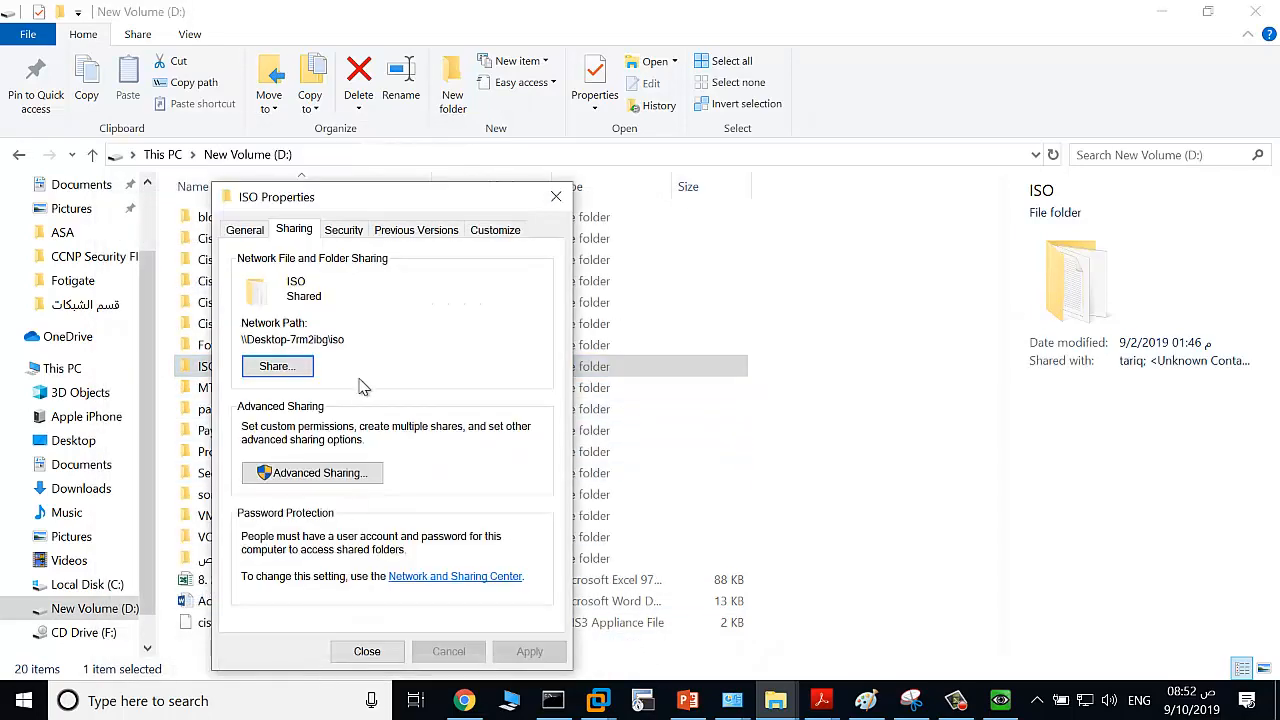
Verify Everyone has full control of ISO, close Properties, and return to Winserver
left_click(343, 229)
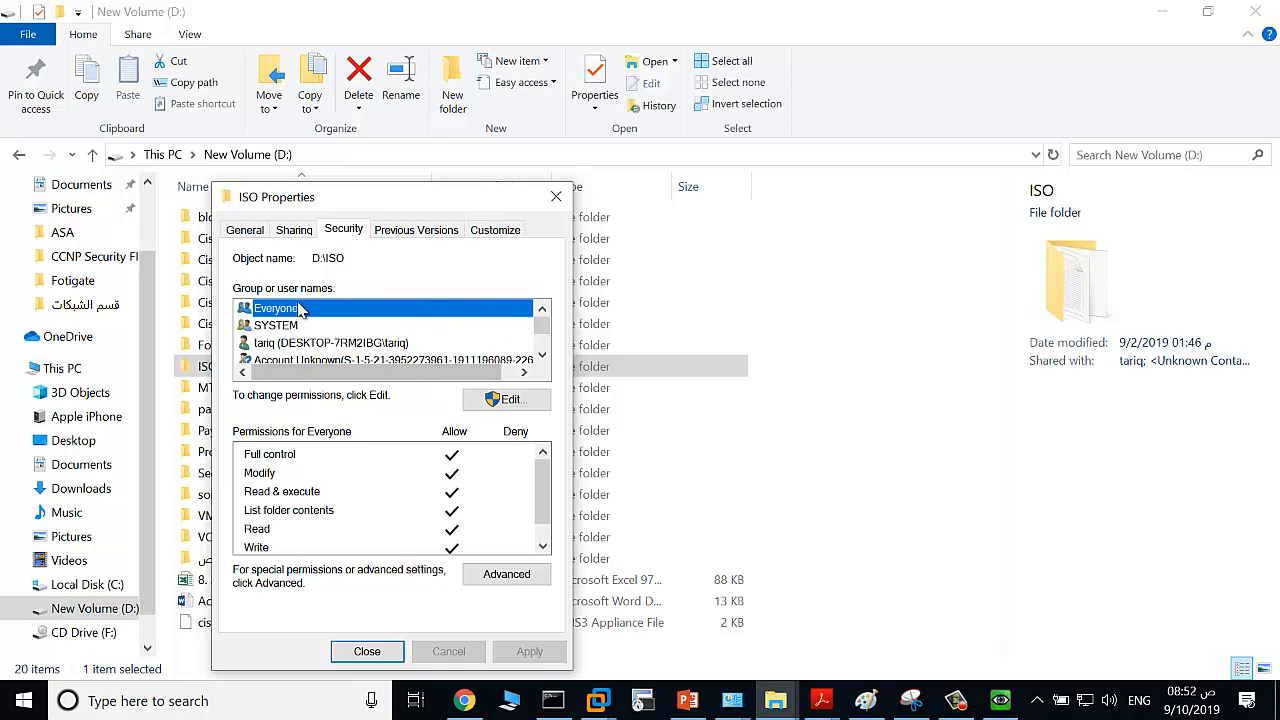
mouse_move(460, 467)
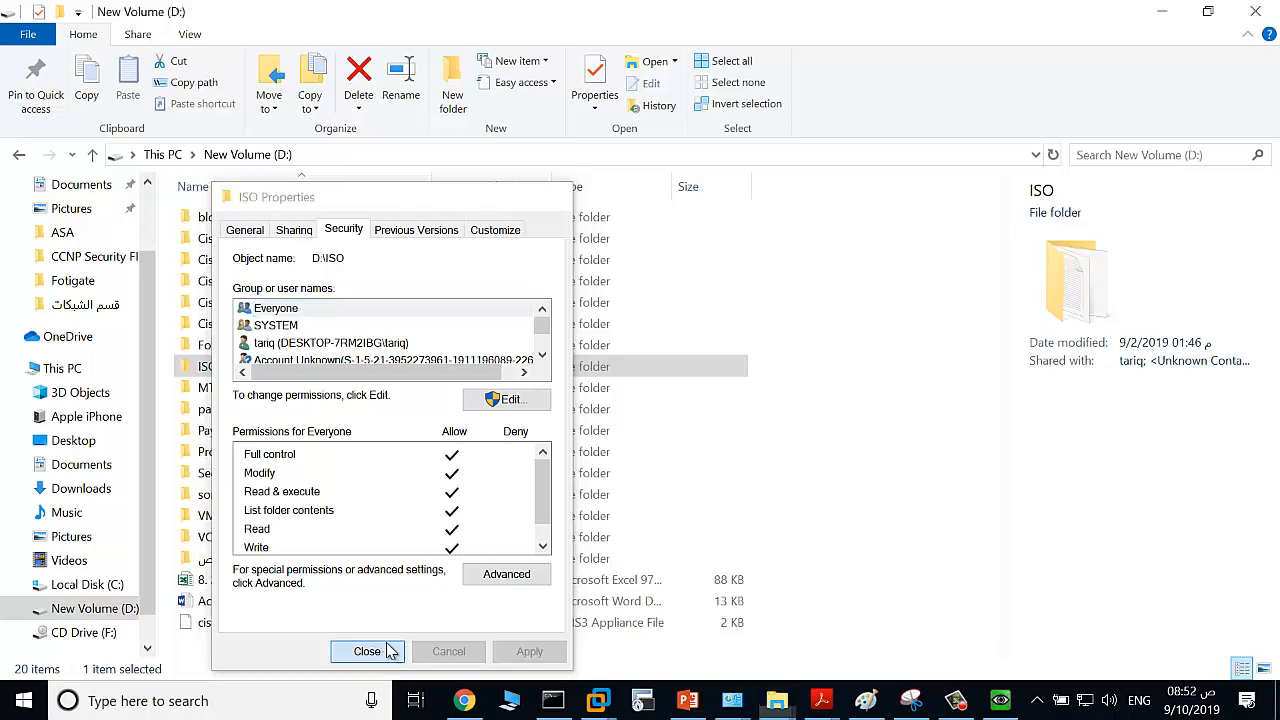
left_click(366, 651)
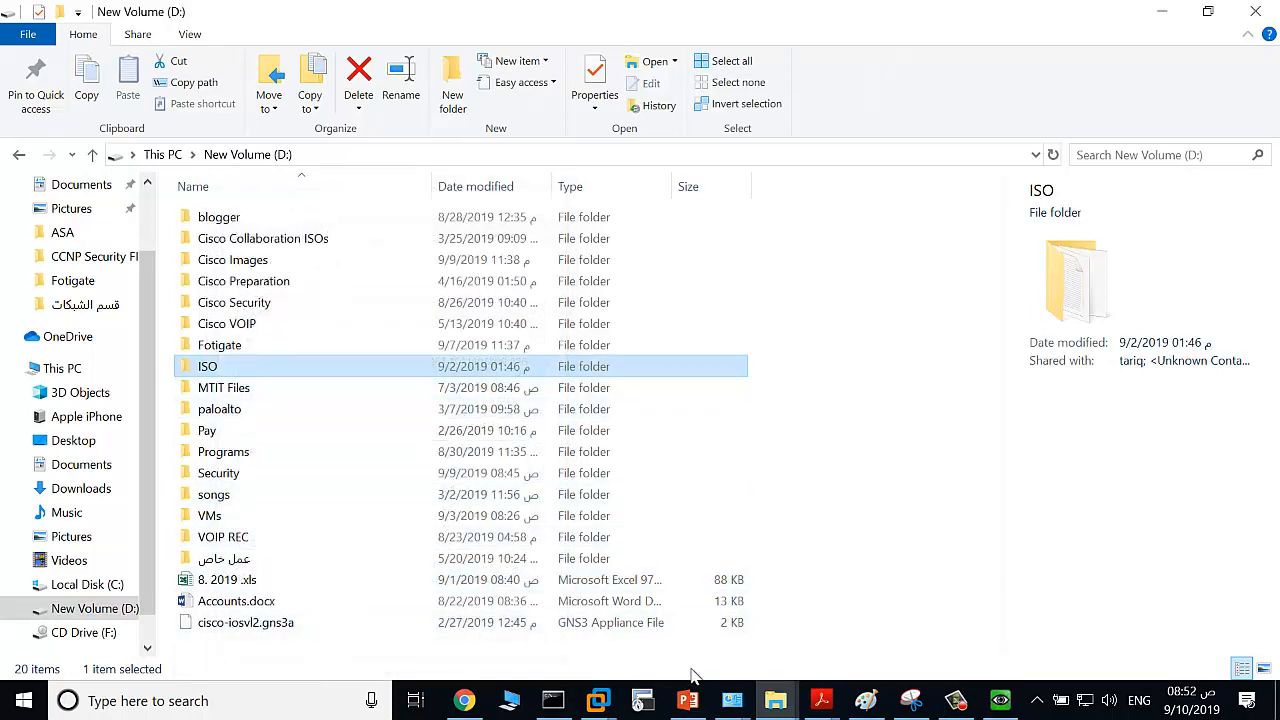
left_click(1000, 700)
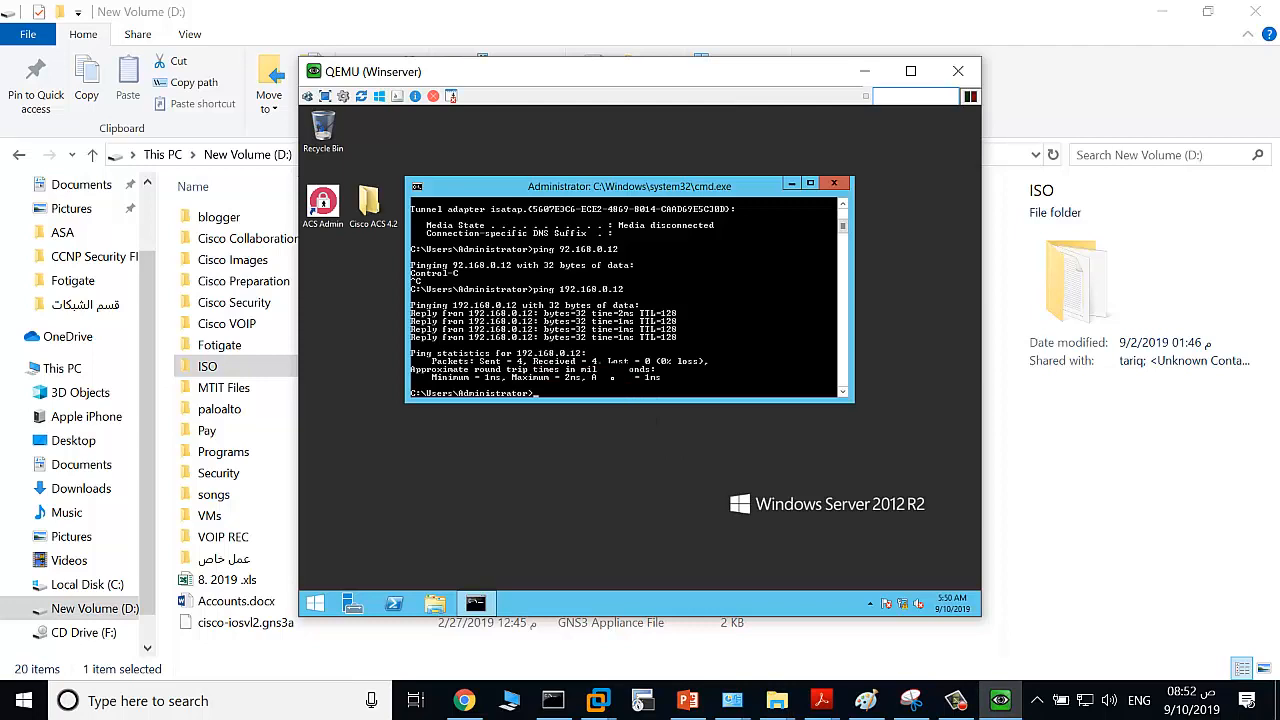
Browse to \\192.168.0.12 from the VM's Run box
right_click(315, 603)
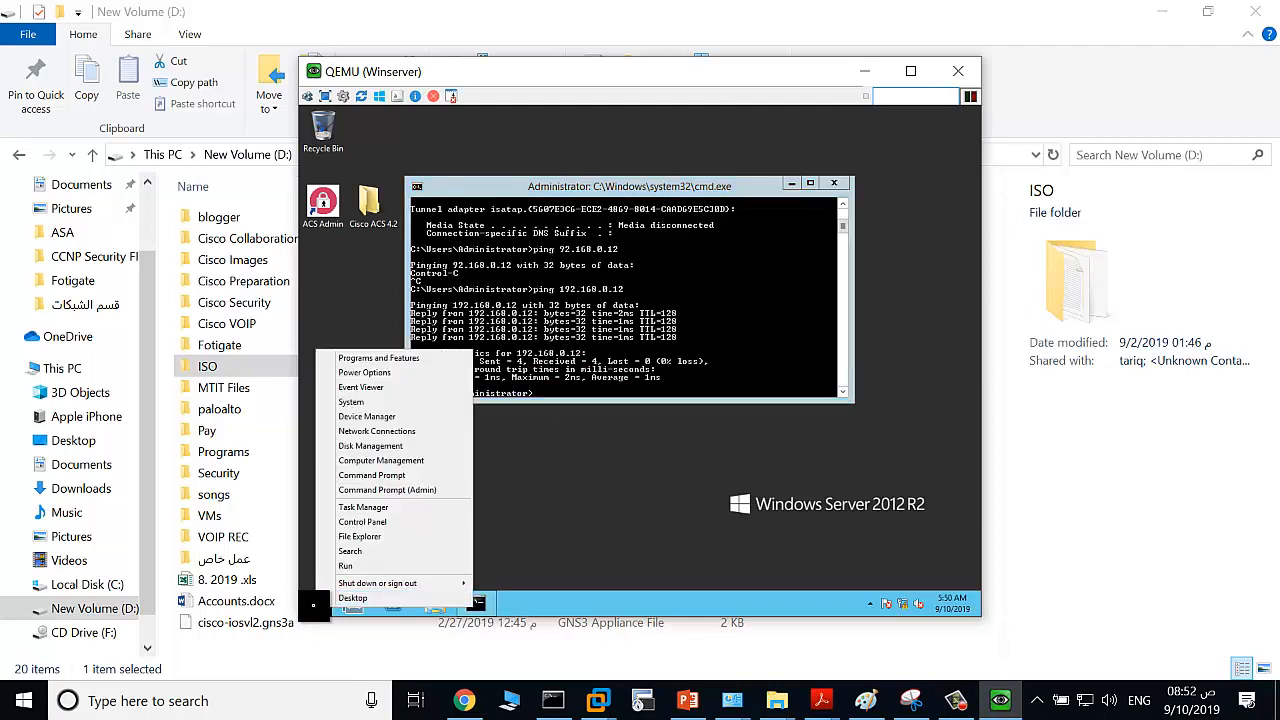
left_click(345, 566)
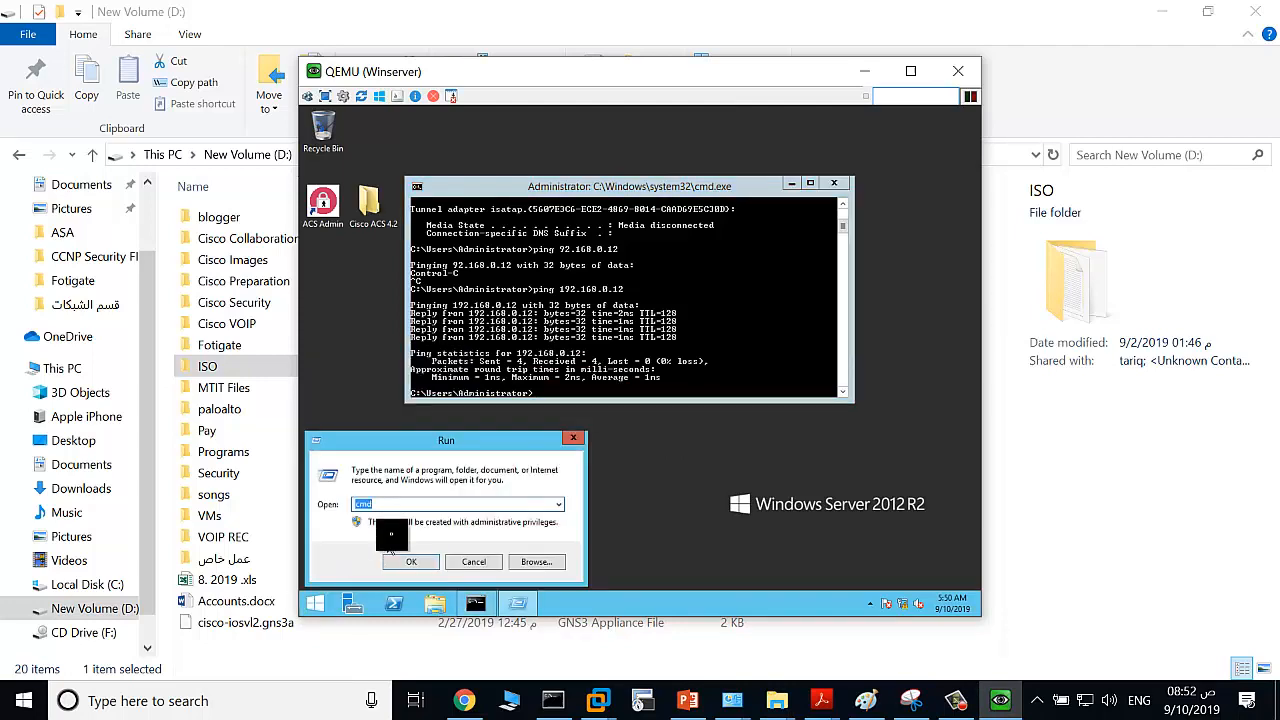
type("\\\\192.16")
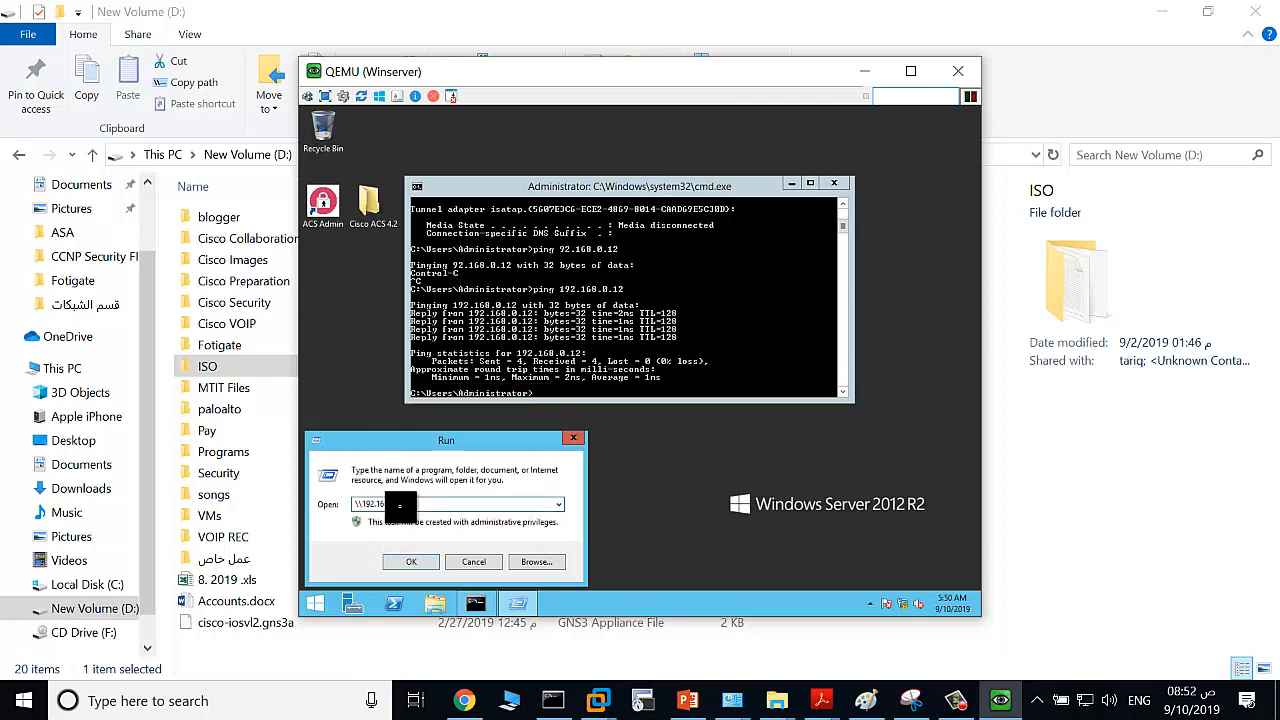
left_click(410, 561)
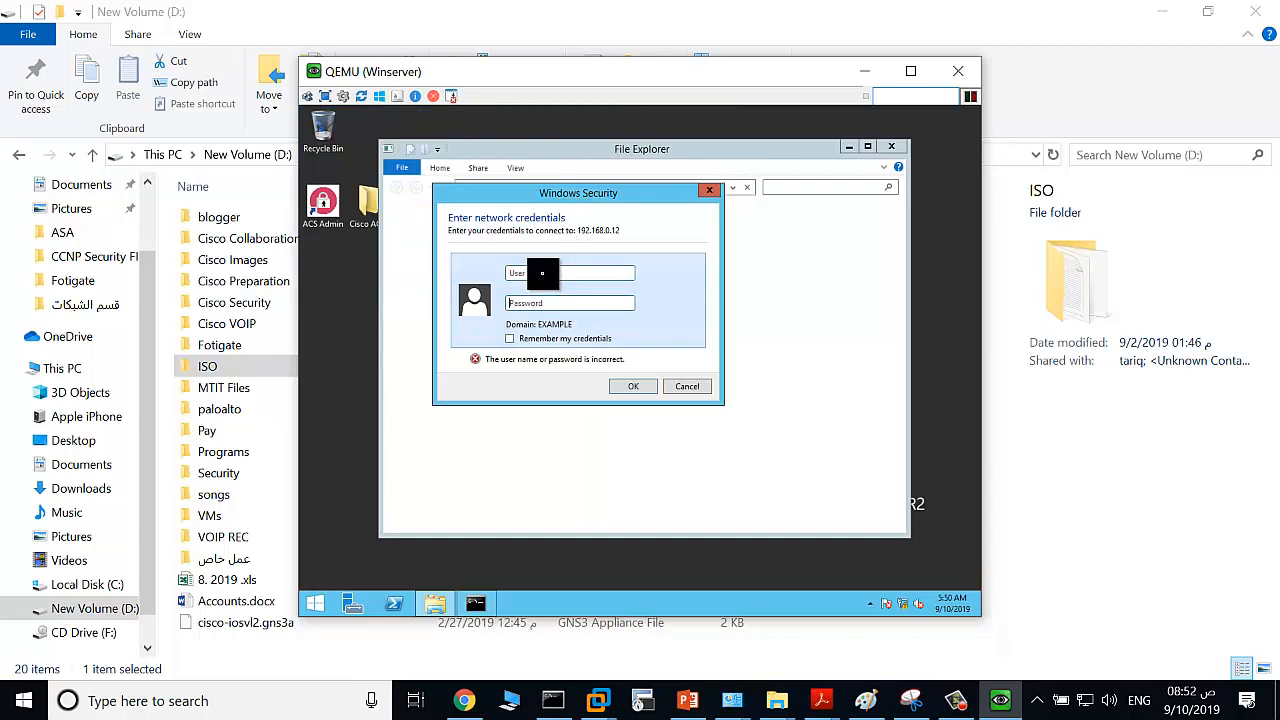
right_click(18, 700)
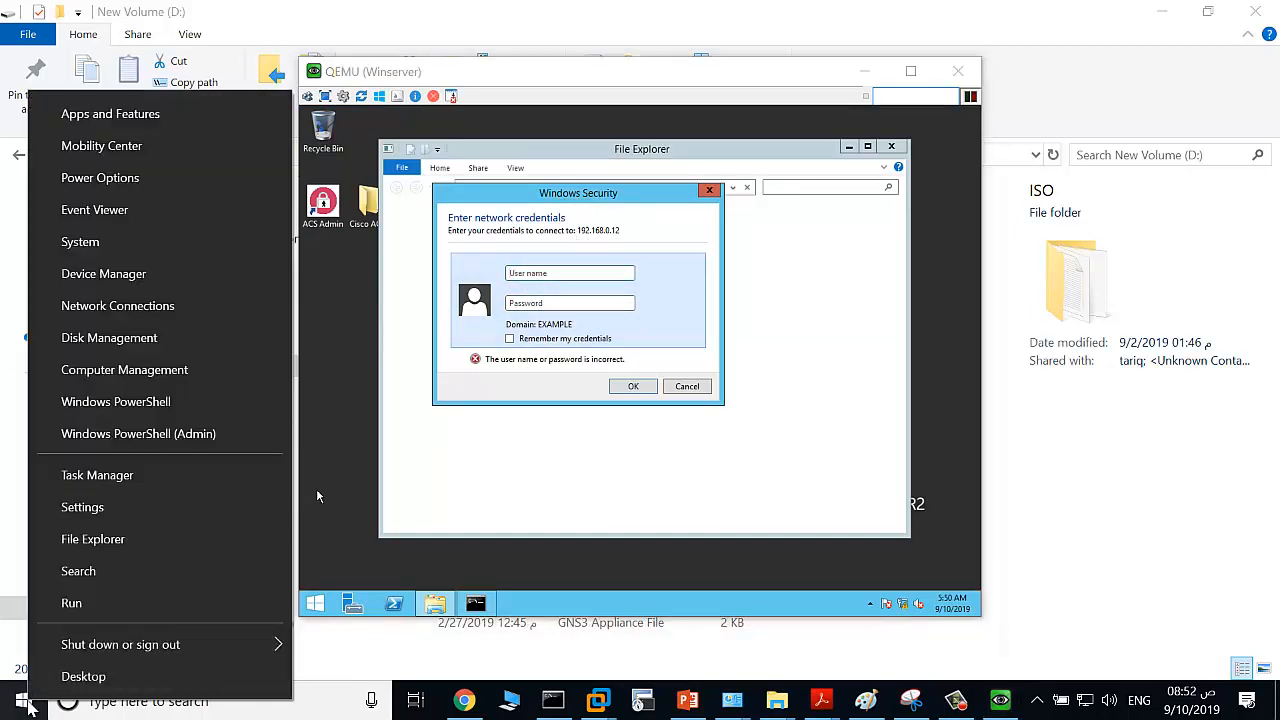
left_click(15, 700)
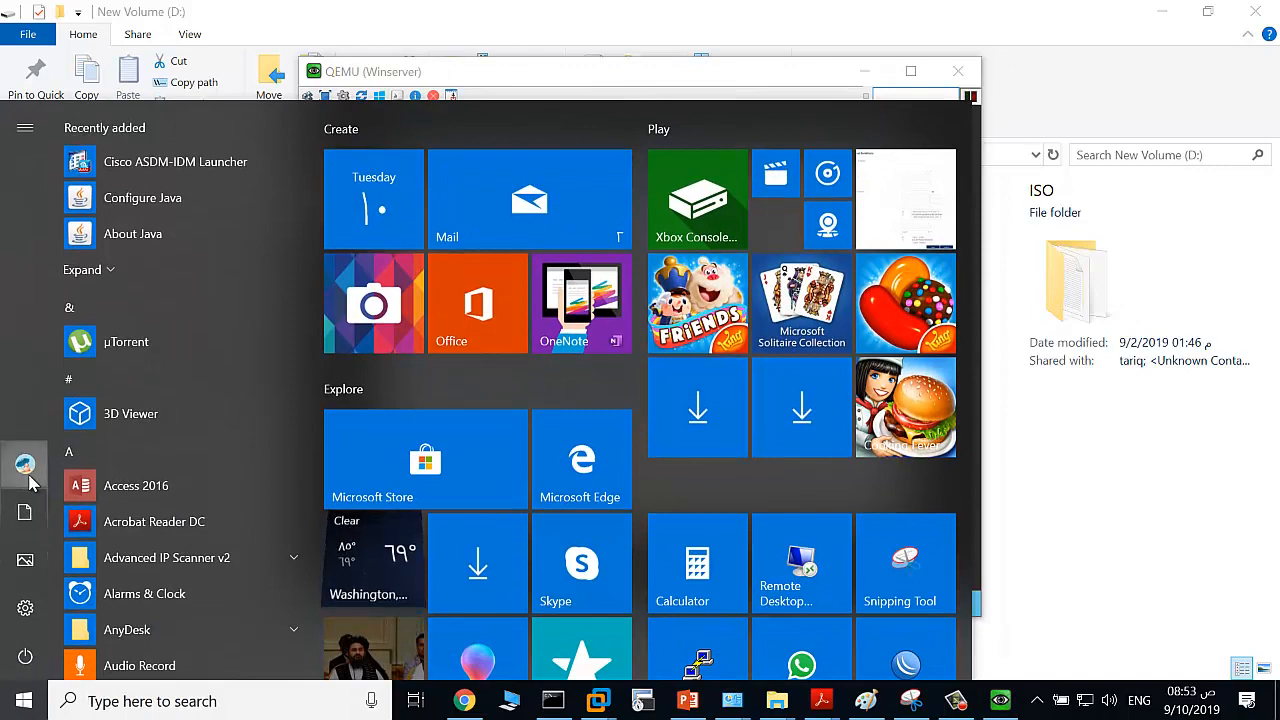
left_click(25, 463)
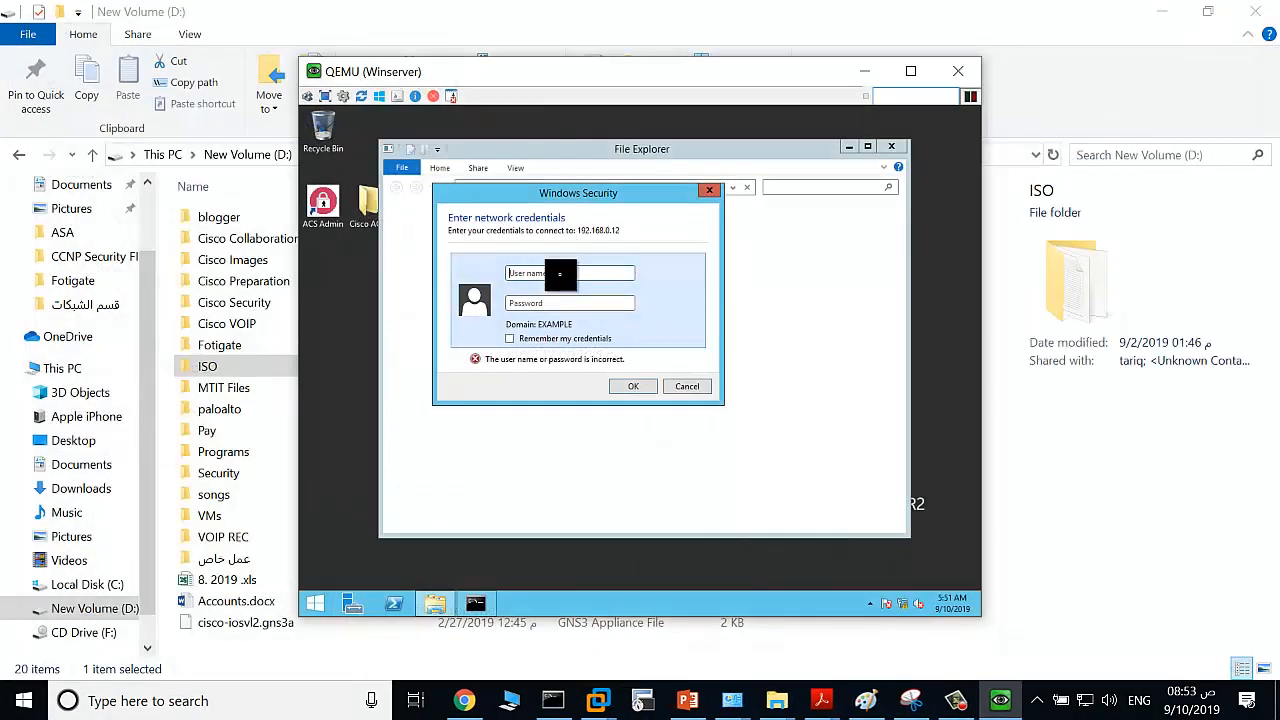
Sign in to the host share as user 'tariq' with the host password
type("tariq")
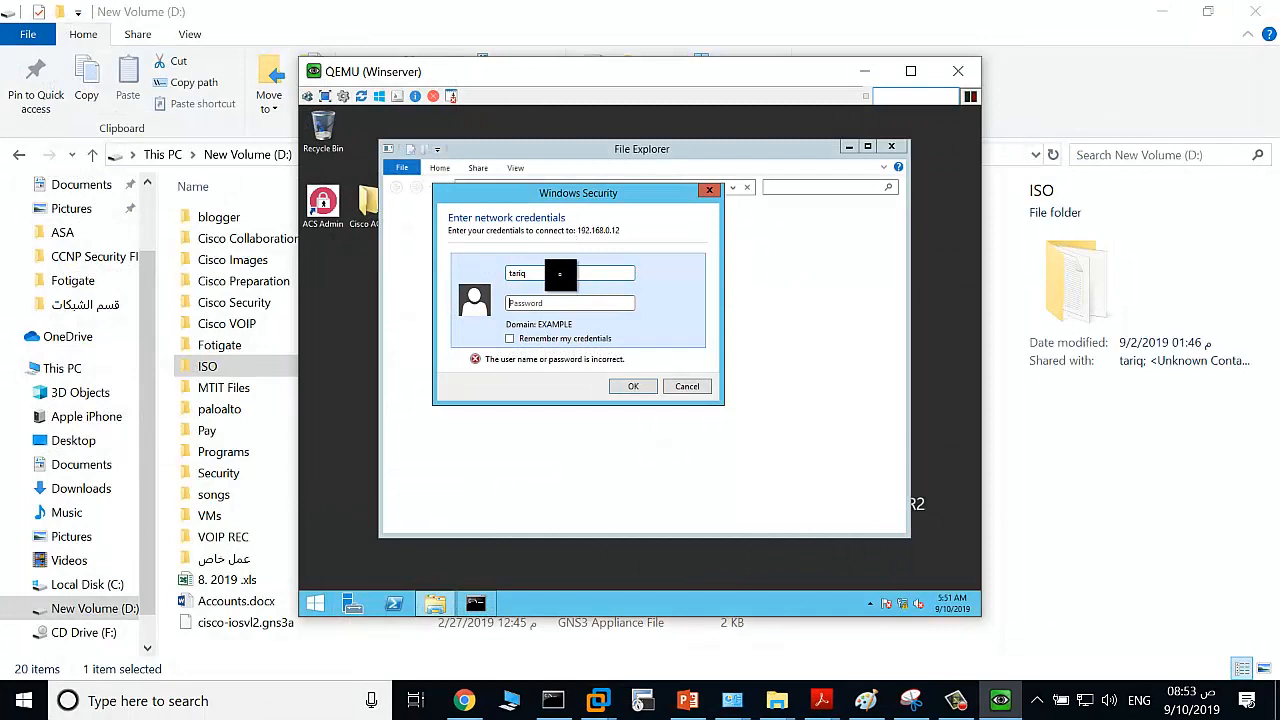
type("•••••")
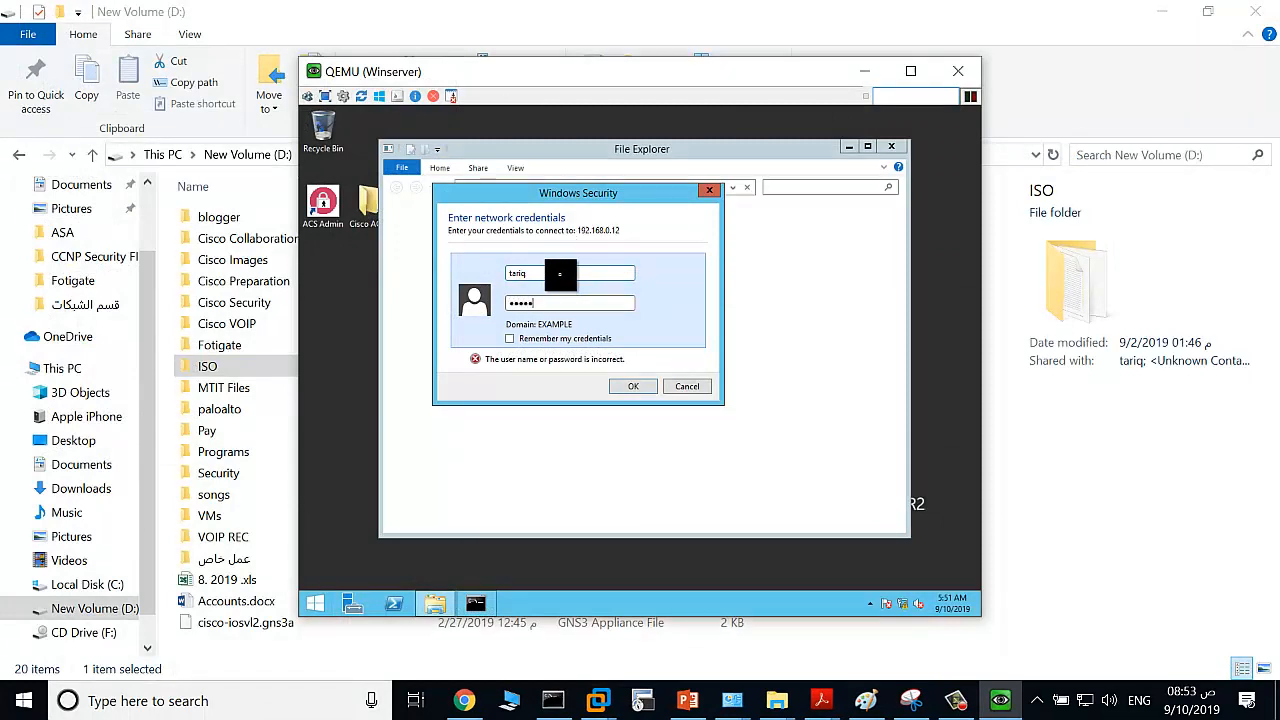
left_click(632, 386)
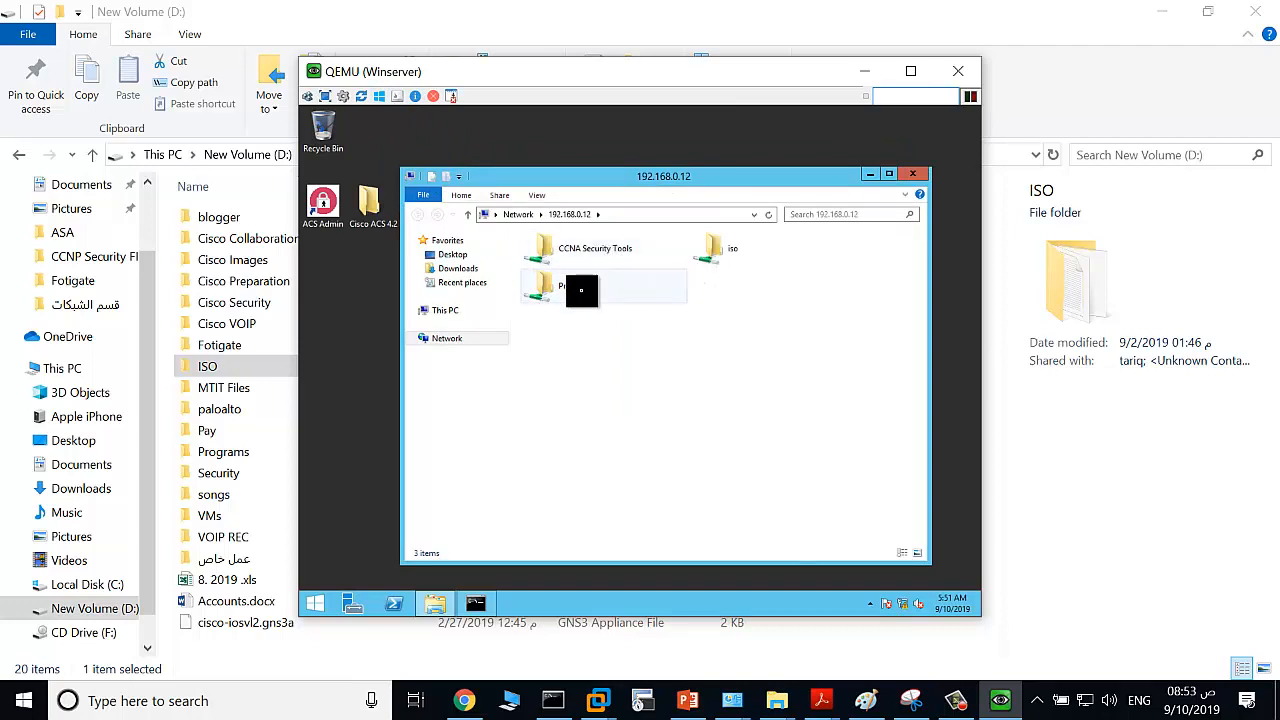
Open the iso share and drag the Serials file onto the VM desktop
double_click(712, 248)
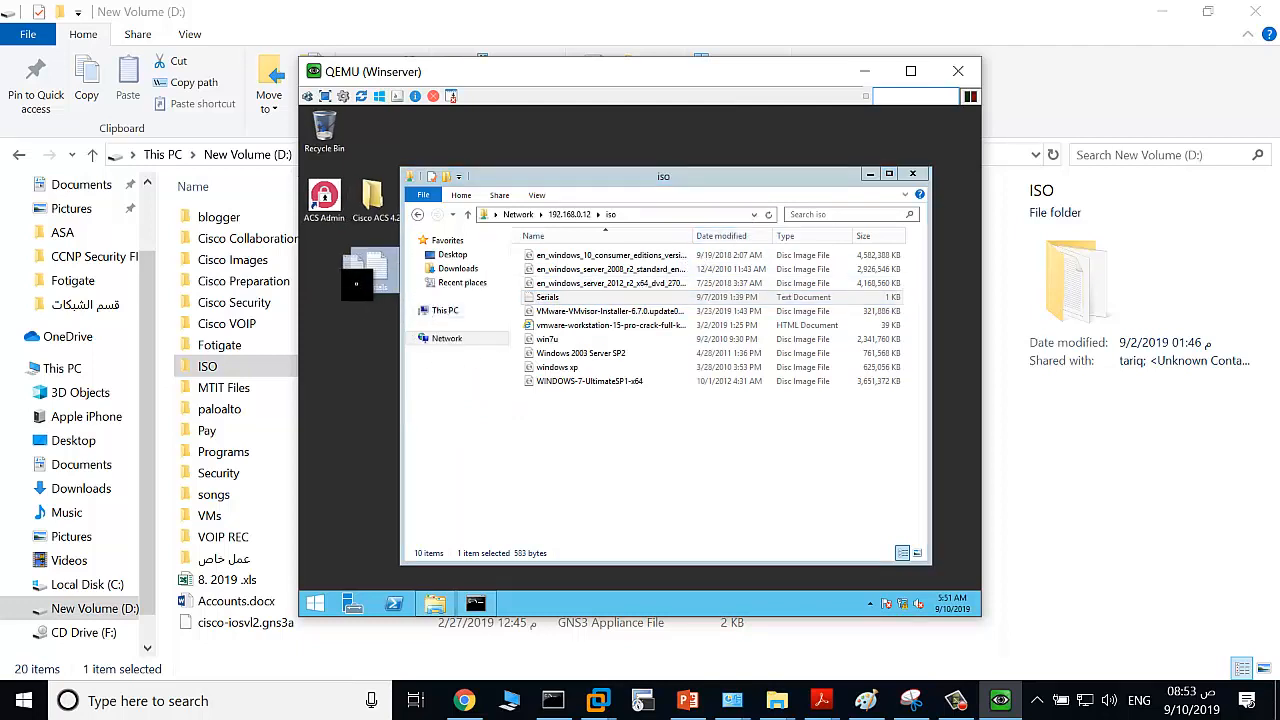
left_click(547, 297)
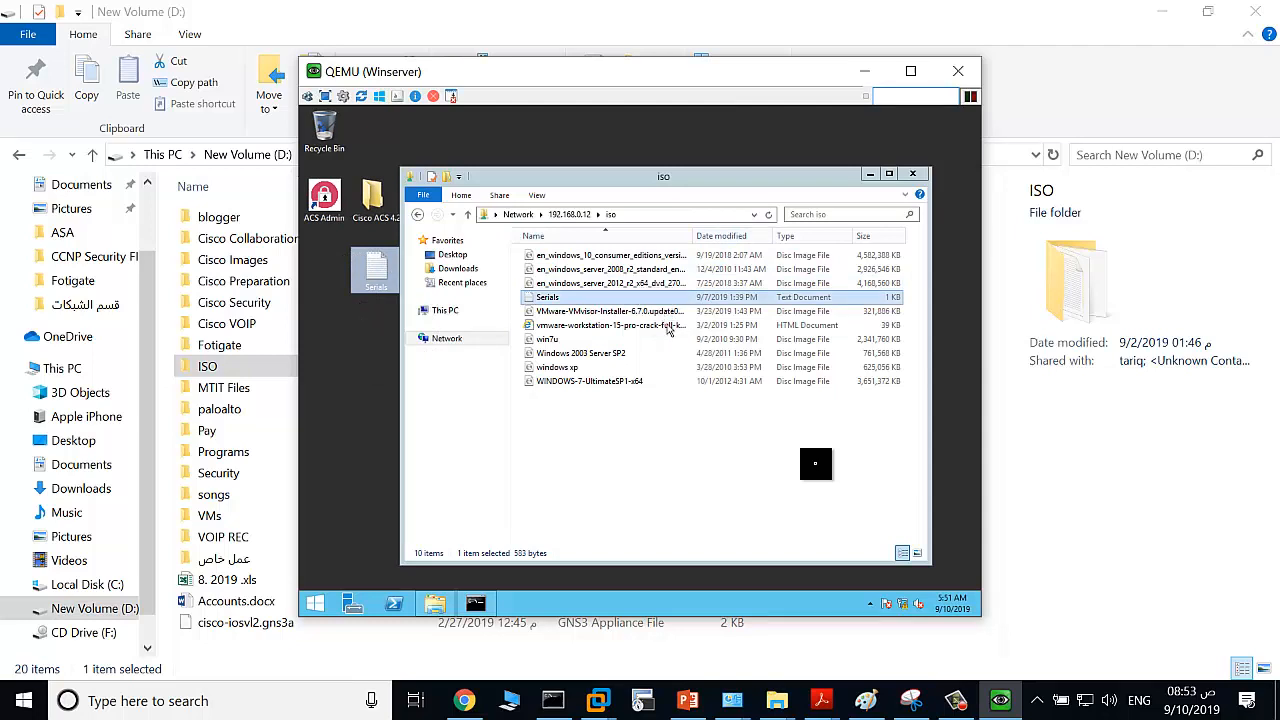